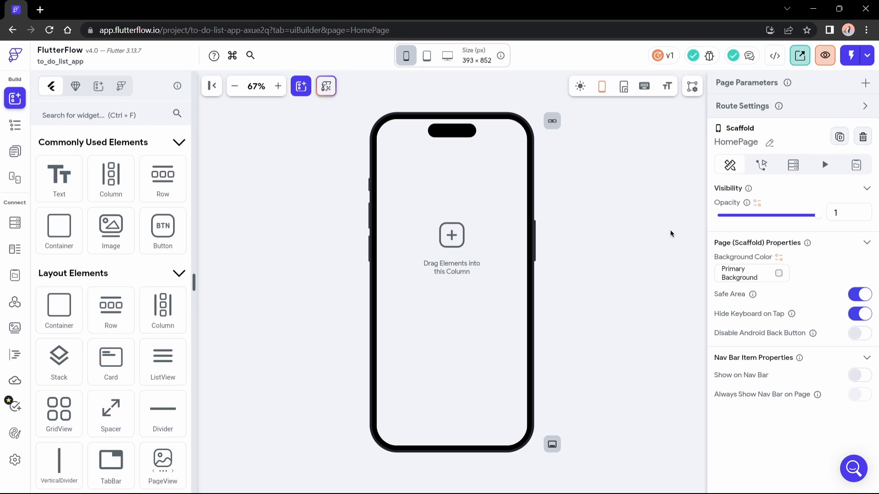
# Collapse the common and layout widget groups and expand the Page Elements group.
pyautogui.click(179, 142)
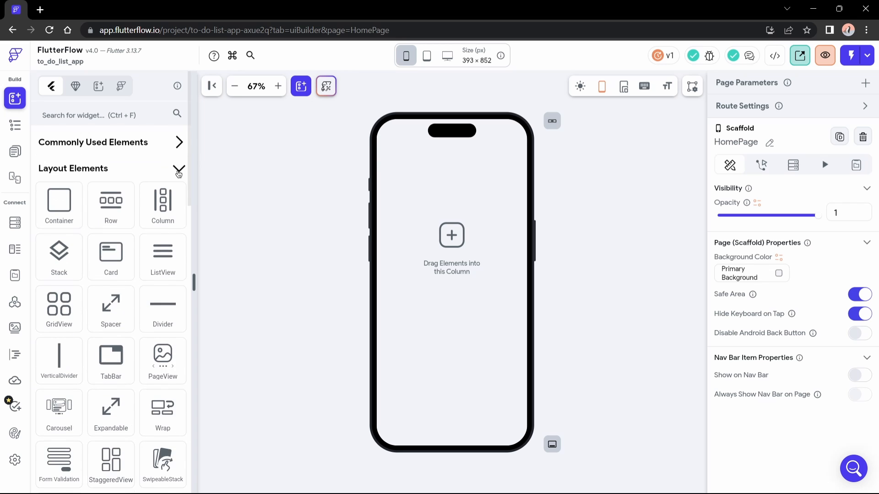
pyautogui.click(179, 171)
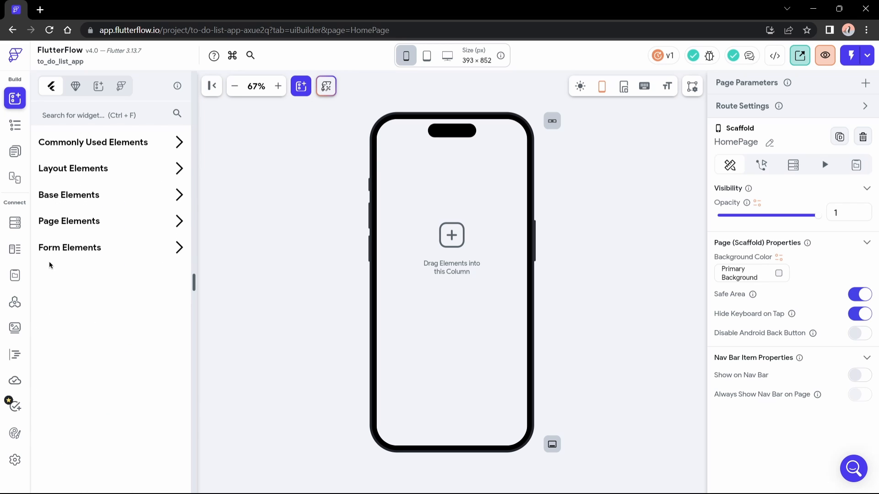
pyautogui.click(69, 220)
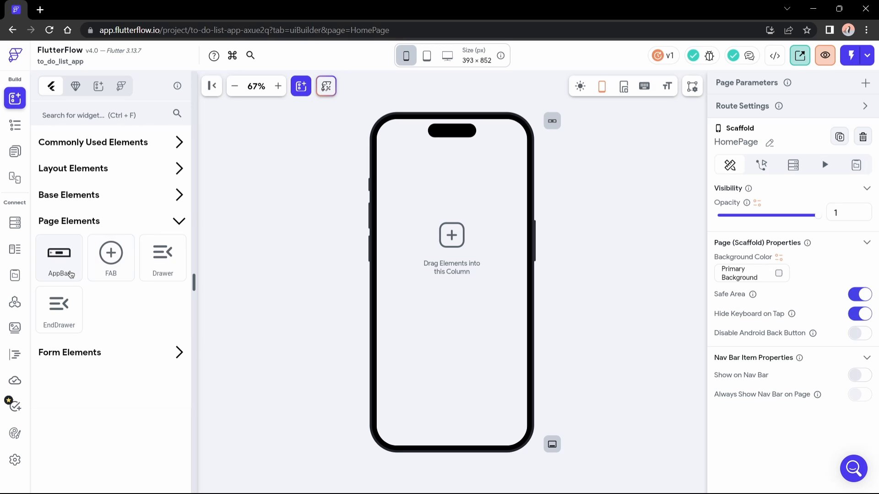
pyautogui.moveTo(66, 271)
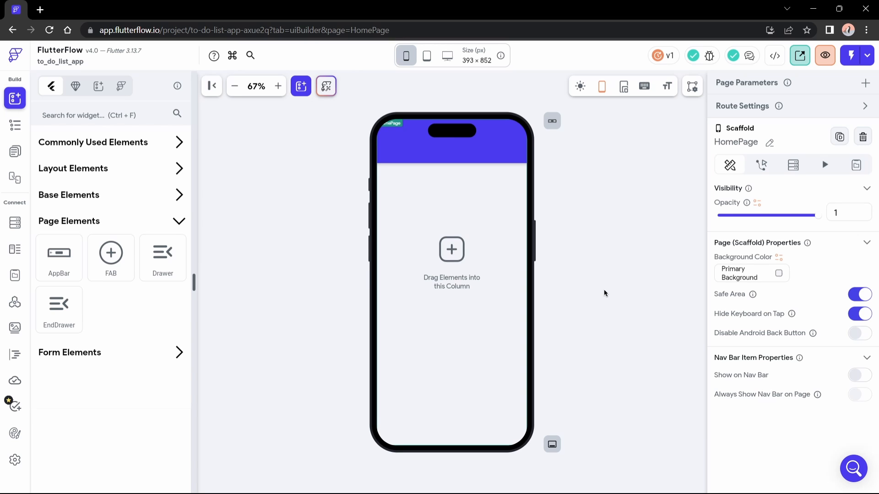
pyautogui.moveTo(177, 204)
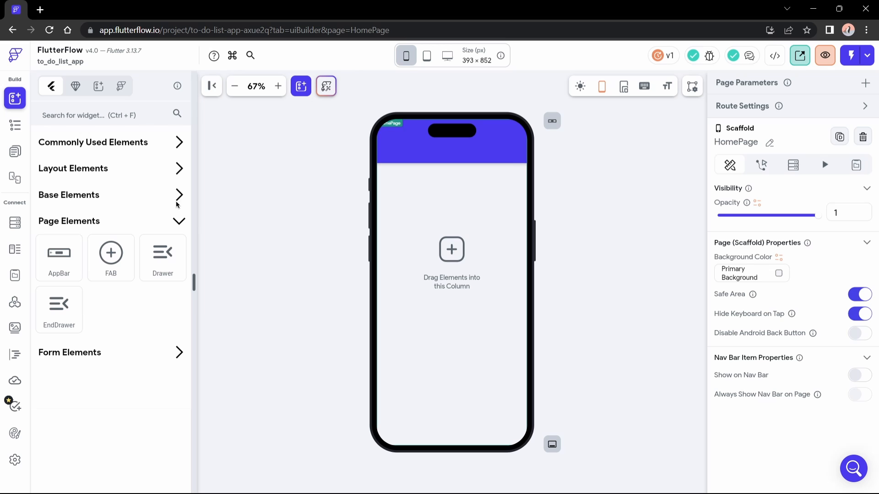
# Add a 'Home' title text to the app bar at font size 20 in white.
pyautogui.click(179, 220)
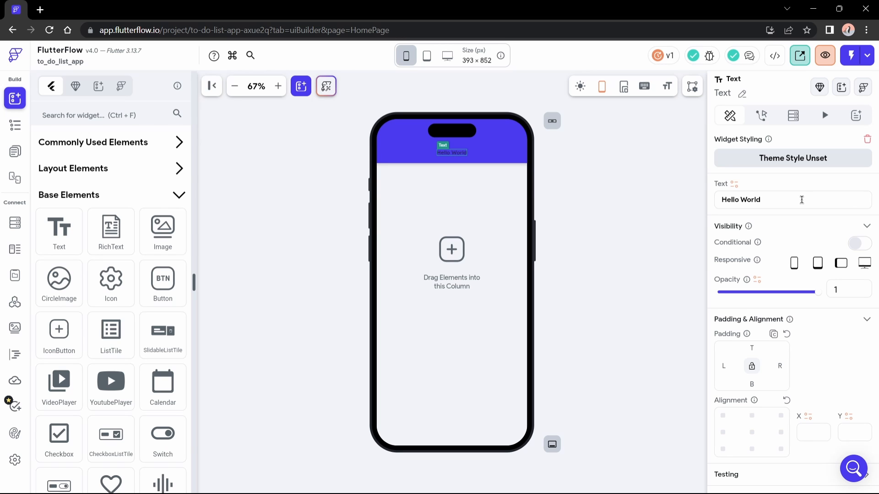
pyautogui.write('Home')
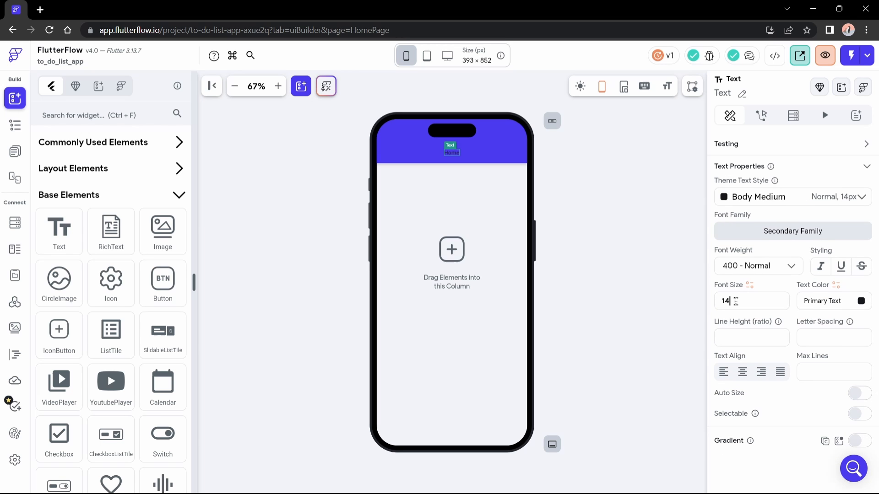
pyautogui.write('20')
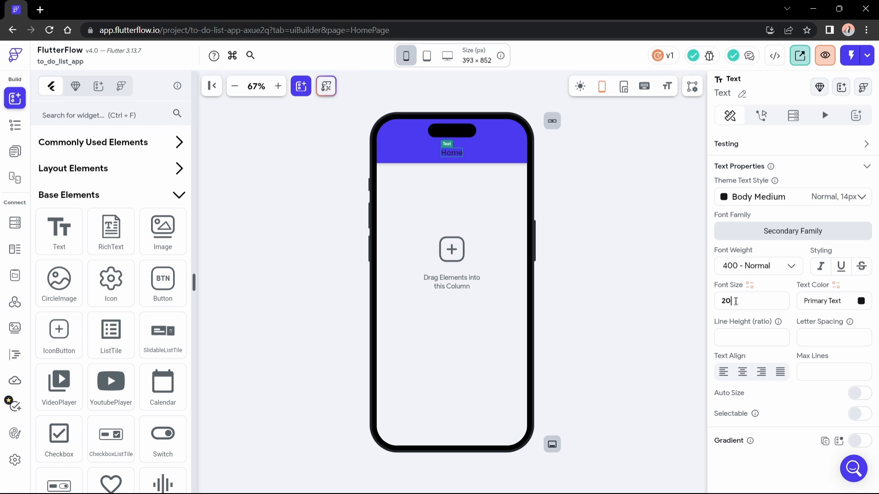
pyautogui.click(862, 301)
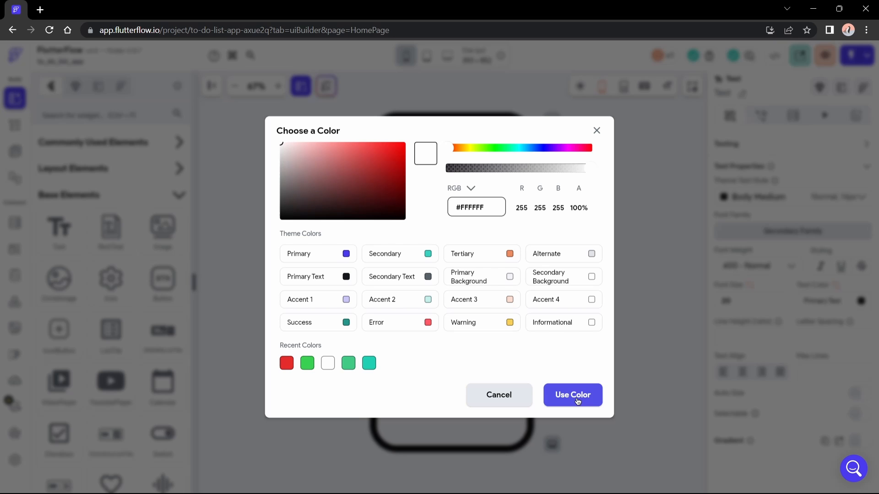
pyautogui.click(572, 395)
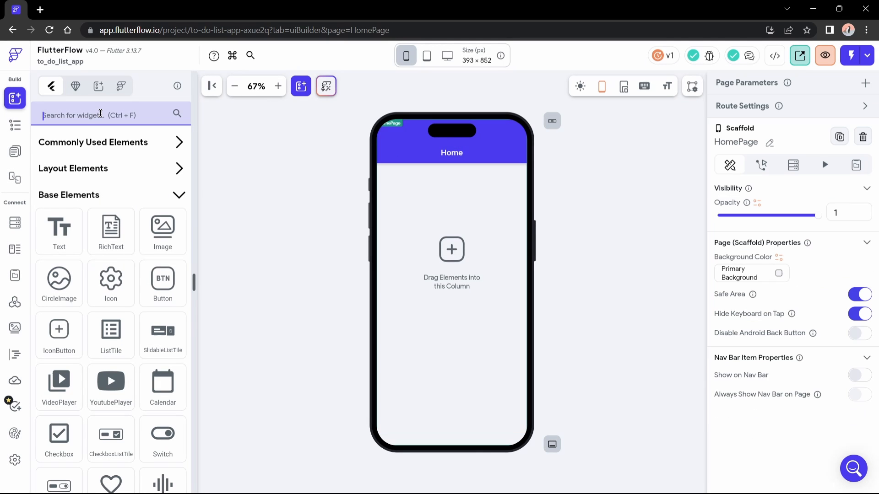
# Find the IconButton widget via an 'ico' search and clear its Button Size value.
pyautogui.write('ico')
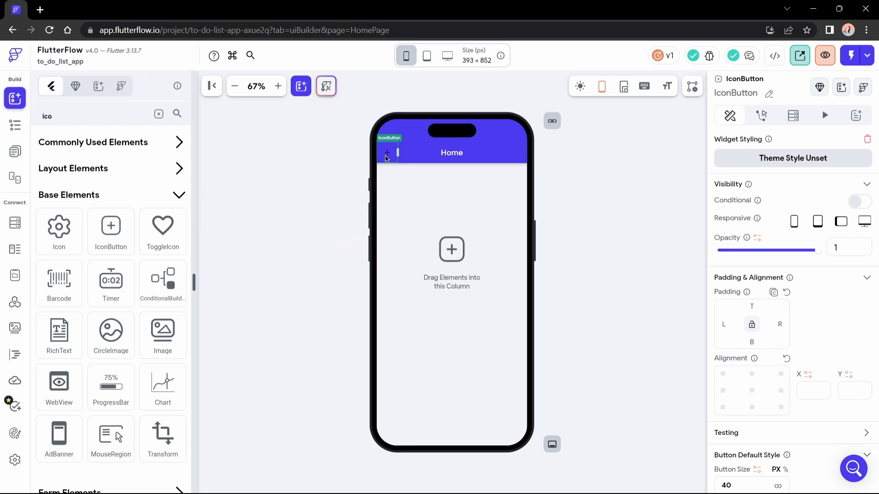
pyautogui.moveTo(824, 293)
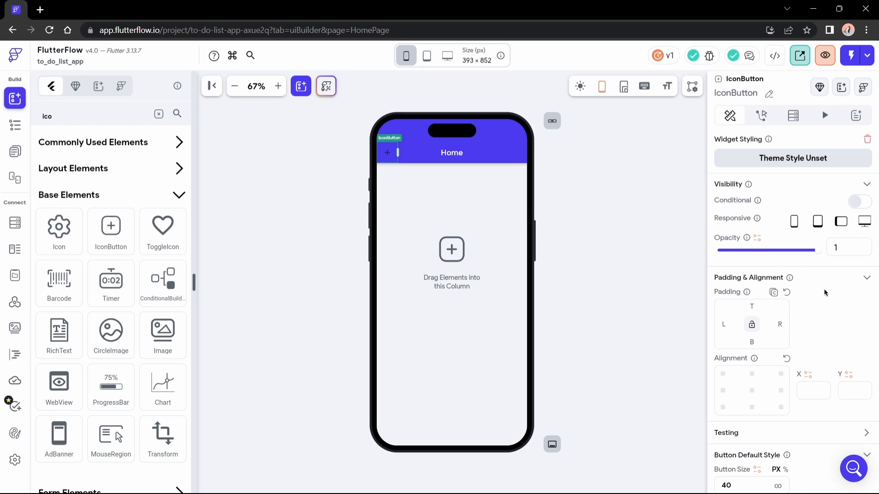
pyautogui.scroll(-3)
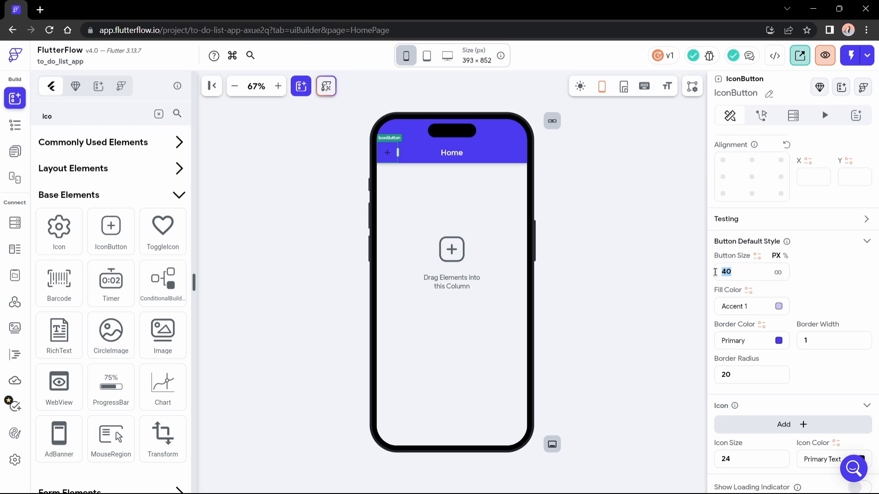
pyautogui.write('55')
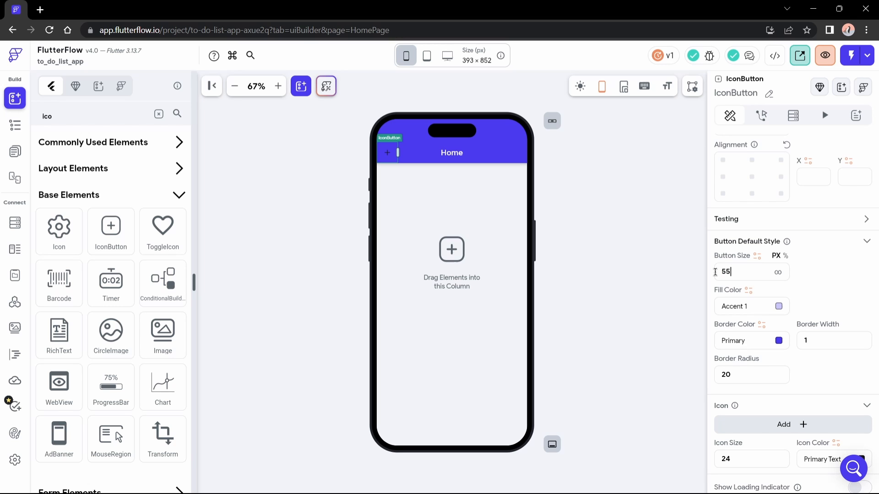
pyautogui.press('Backspace')
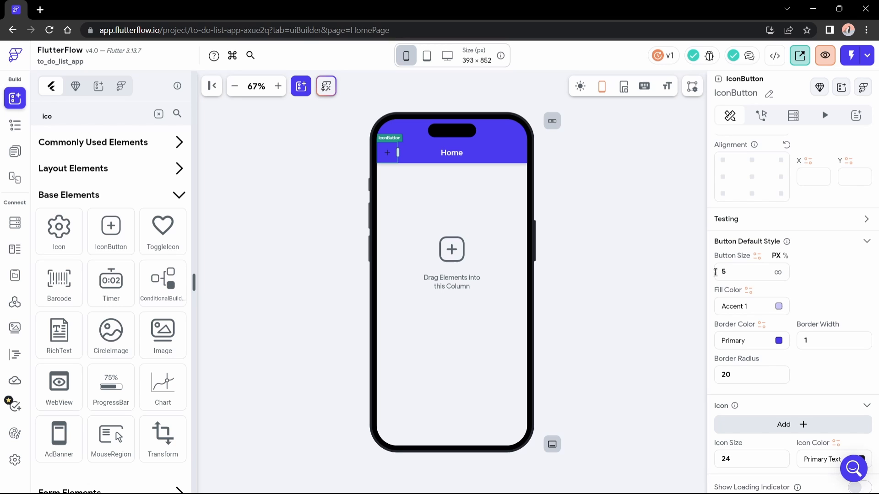
pyautogui.write('2')
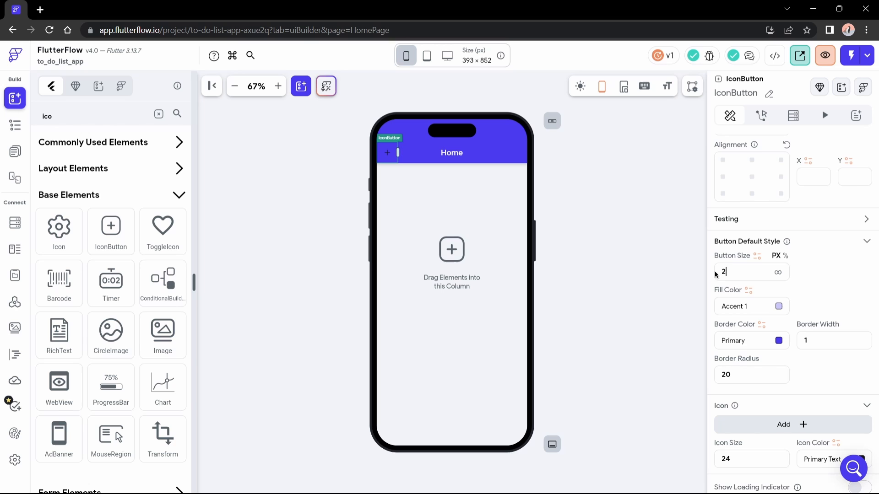
pyautogui.press('Backspace')
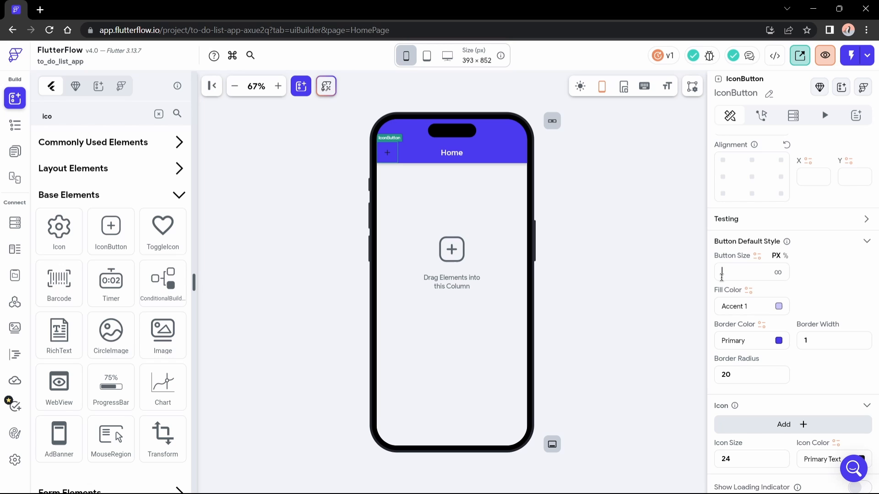
# Unset the button's fill and border colours and set its border width to 0.
pyautogui.click(778, 306)
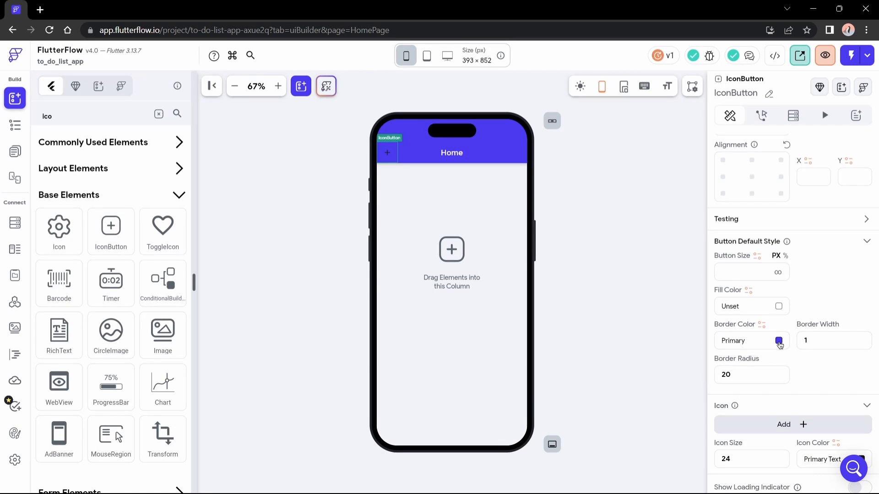
pyautogui.click(779, 341)
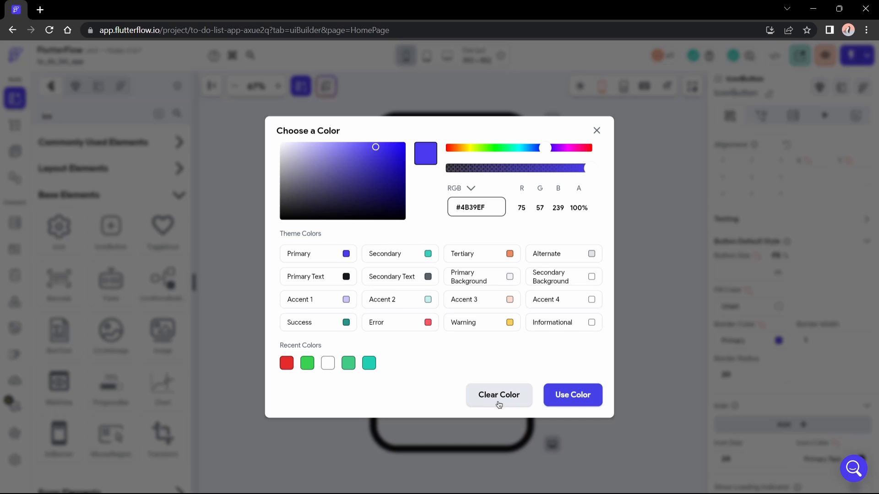
pyautogui.click(498, 395)
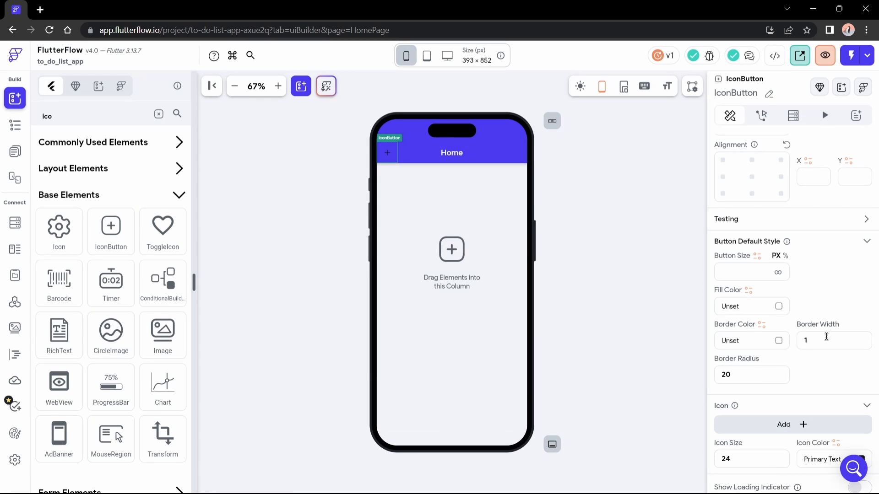
pyautogui.click(833, 340)
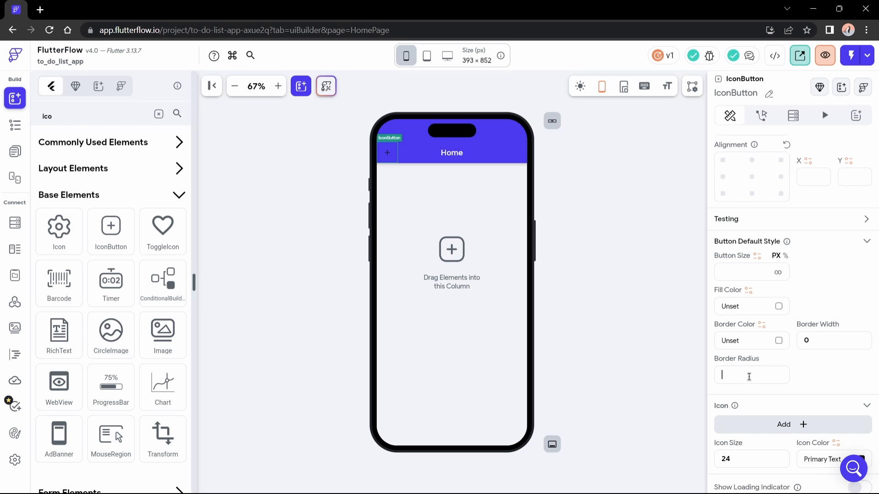
pyautogui.write('0')
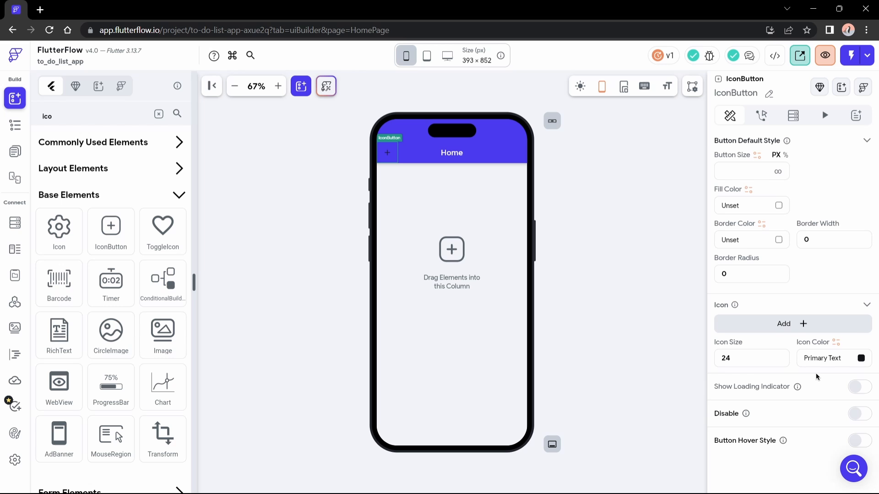
# Set the button icon to arrow_back_sharp, coloured white.
pyautogui.click(783, 324)
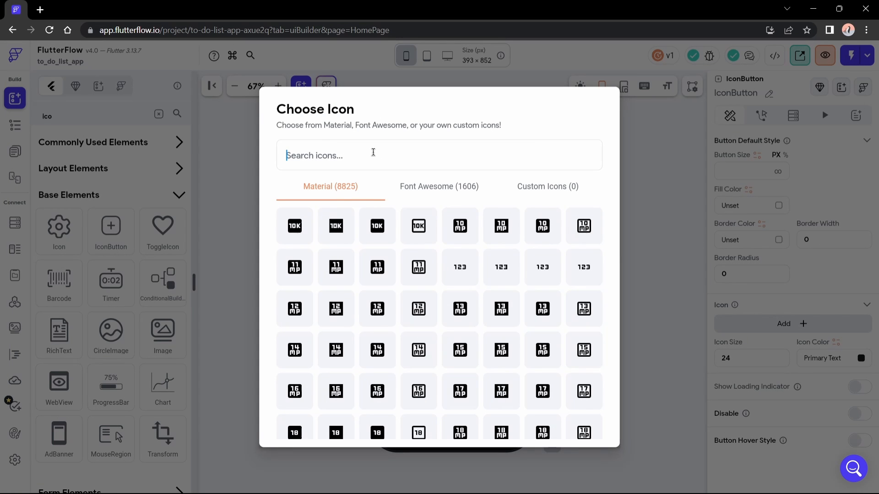
pyautogui.write('back')
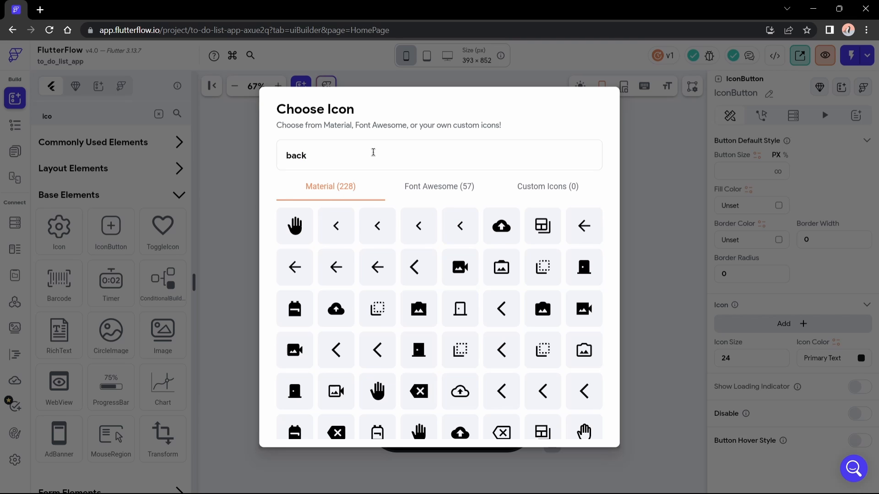
pyautogui.moveTo(295, 267)
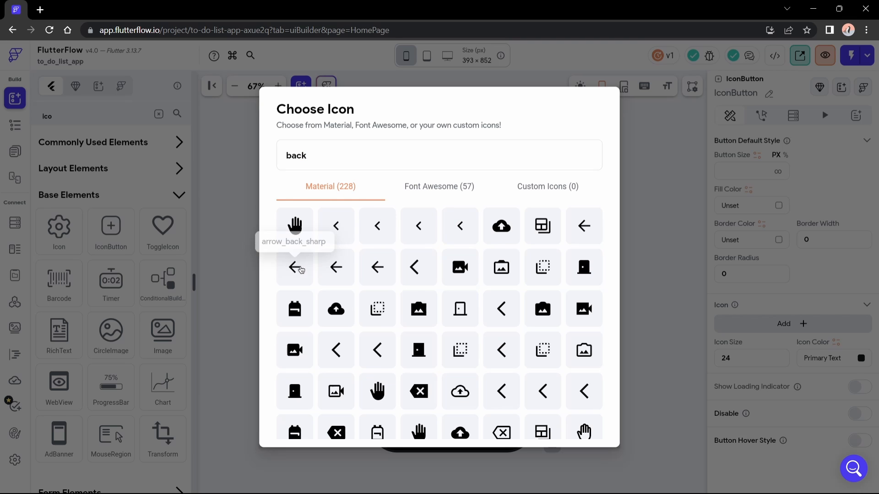
pyautogui.click(295, 267)
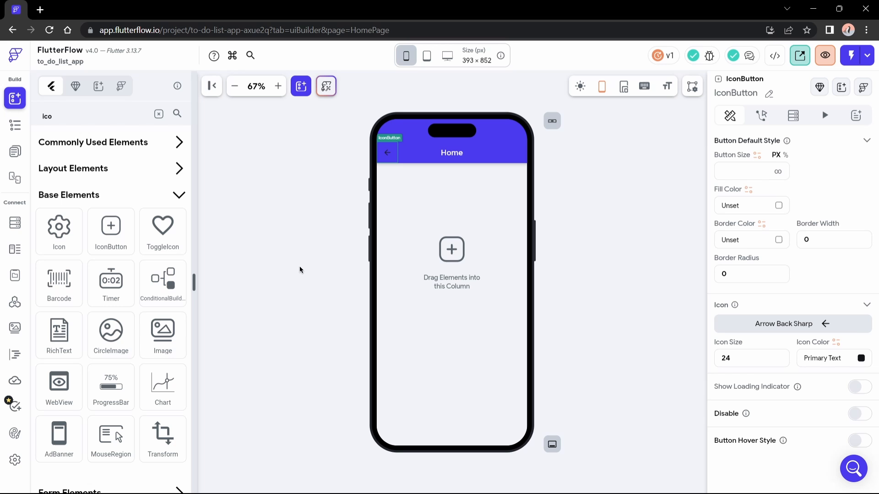
pyautogui.click(859, 357)
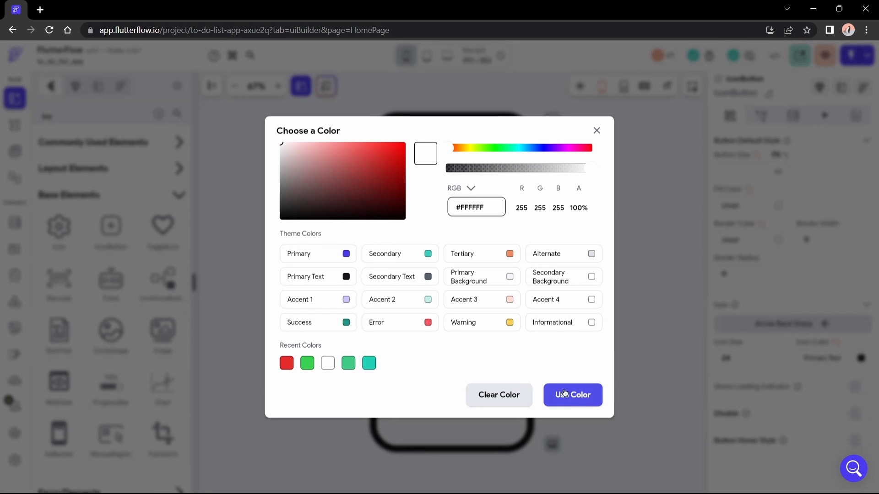
pyautogui.click(573, 395)
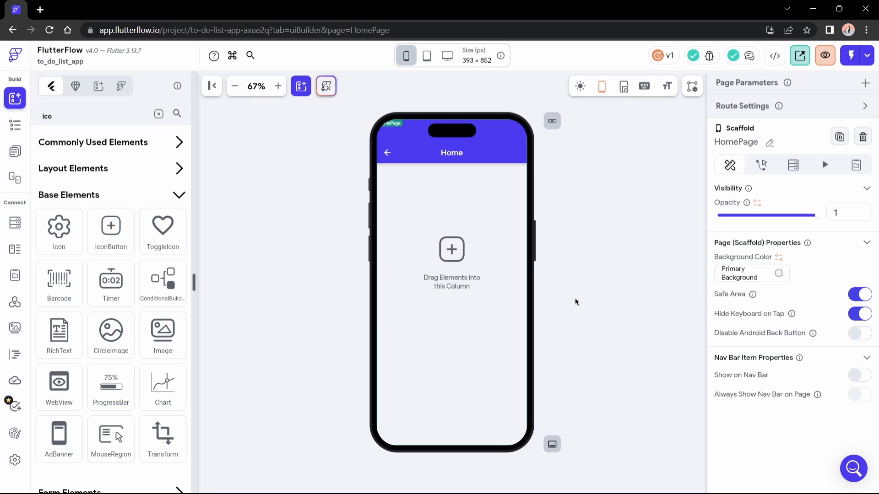
pyautogui.moveTo(355, 260)
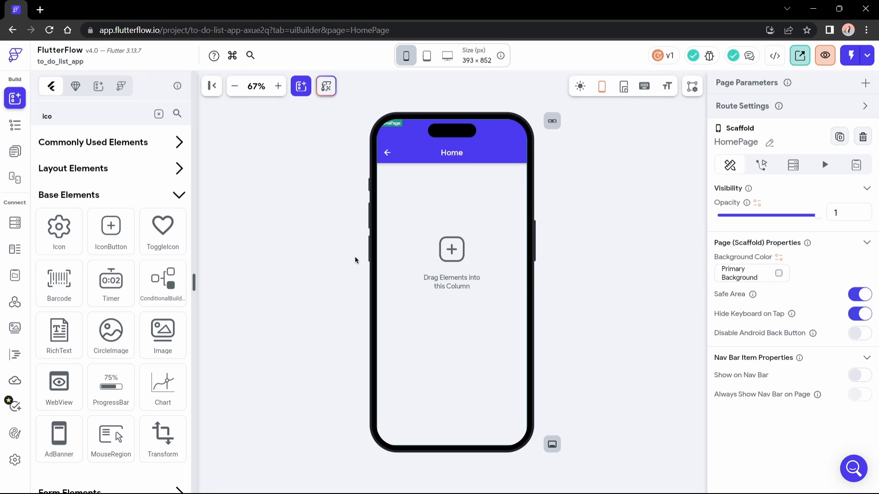
# Drop an IconButton into the app bar actions with Button Size 55.
pyautogui.moveTo(111, 225); pyautogui.dragTo(404, 194)
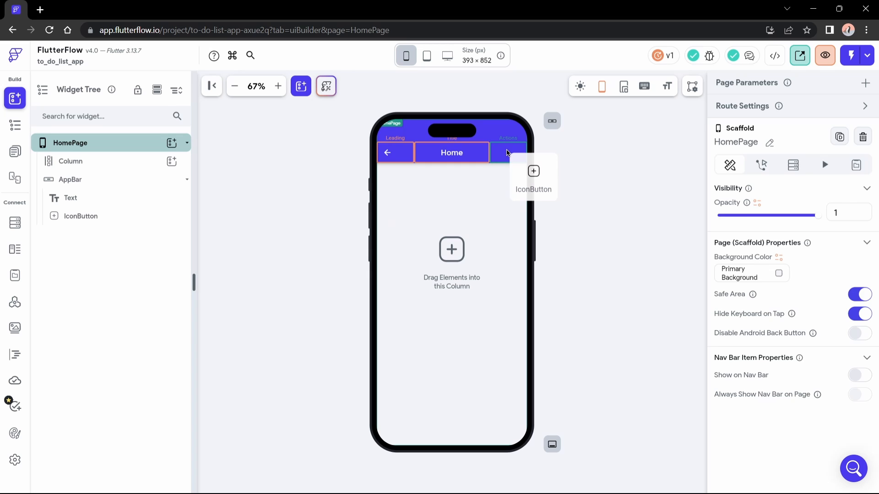
pyautogui.click(507, 152)
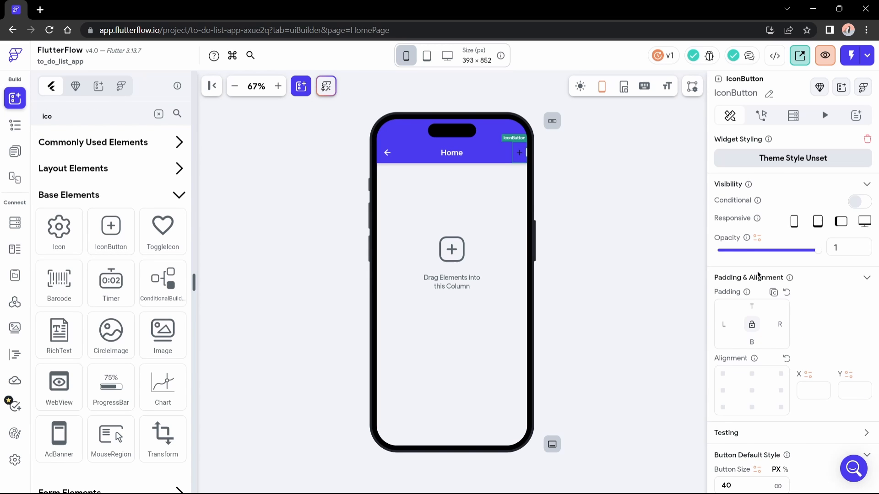
pyautogui.scroll(-3)
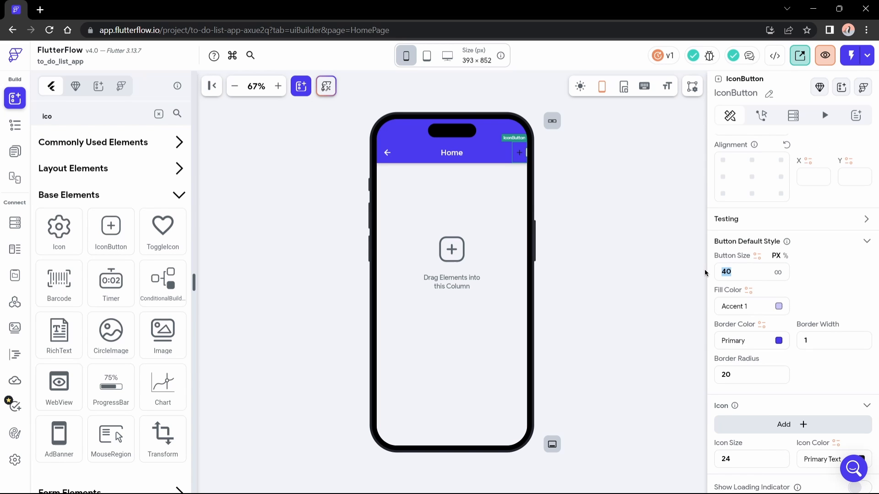
pyautogui.write('55')
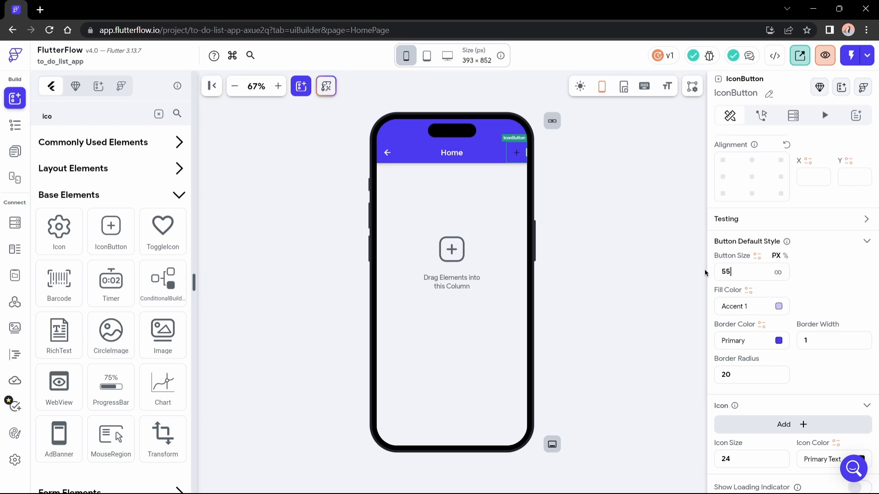
pyautogui.moveTo(516, 155)
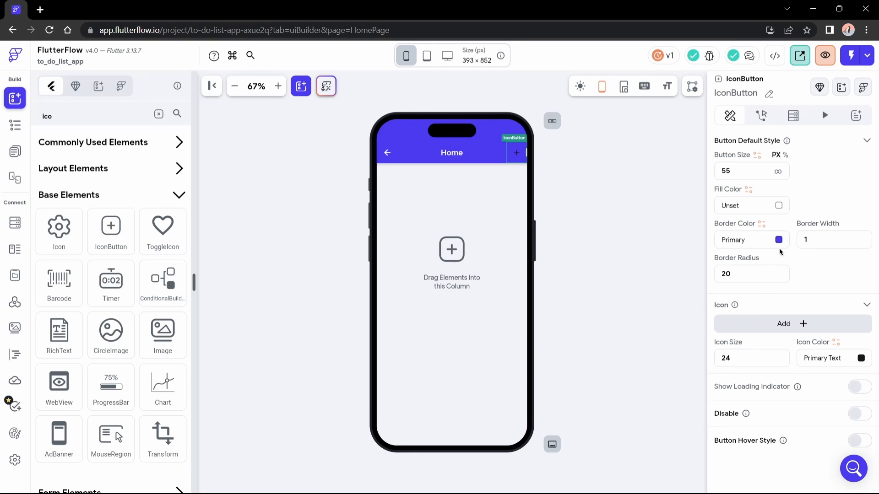
# Unset its border colour and set border width and corner radius to 0.
pyautogui.click(751, 239)
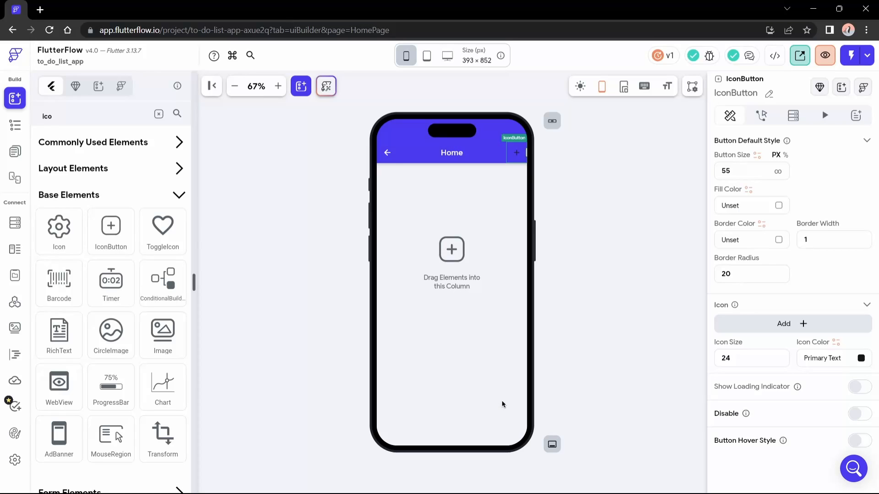
pyautogui.click(833, 240)
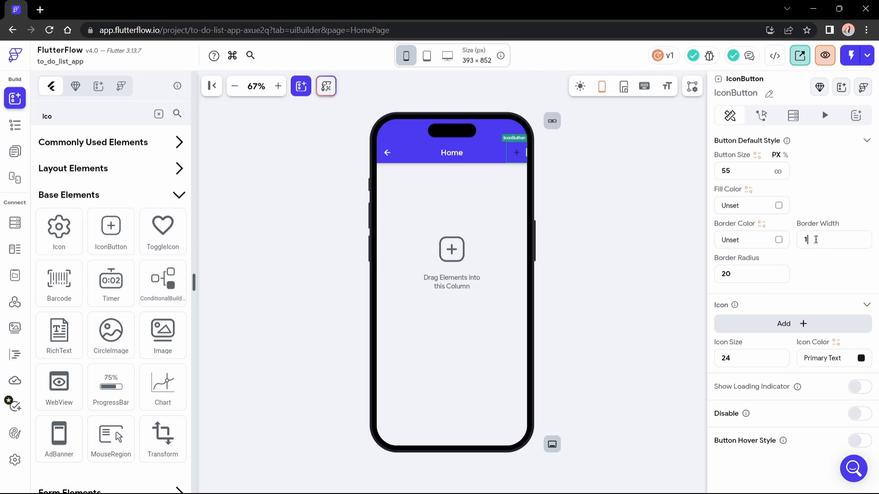
pyautogui.write('0')
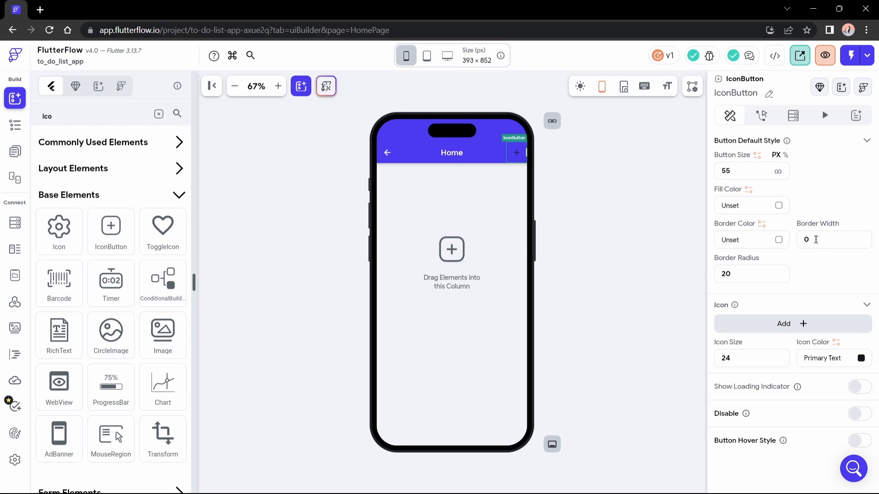
pyautogui.click(751, 274)
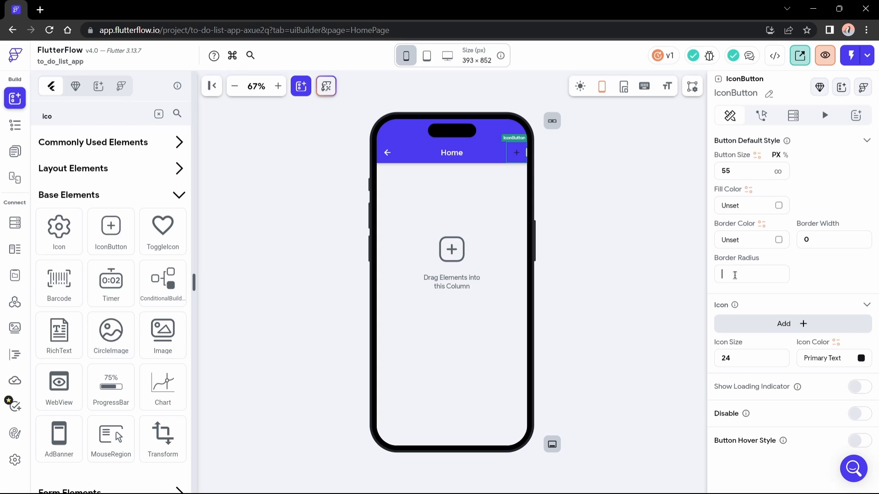
pyautogui.write('0')
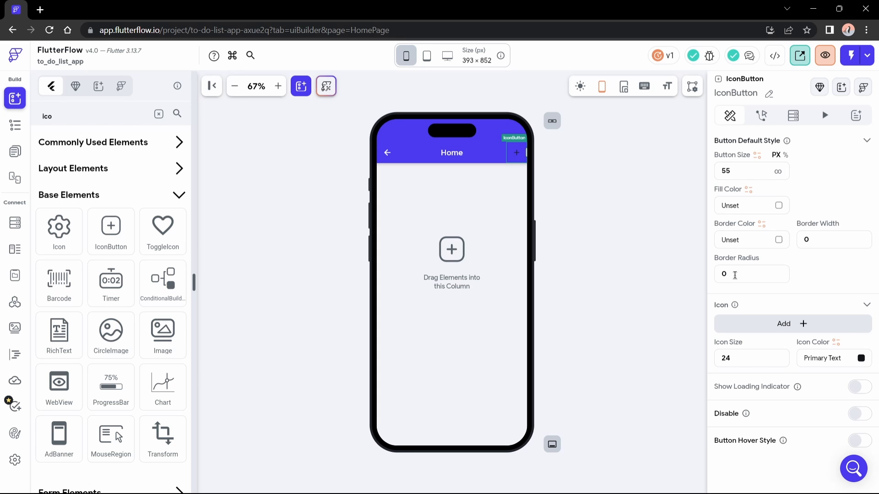
pyautogui.moveTo(797, 348)
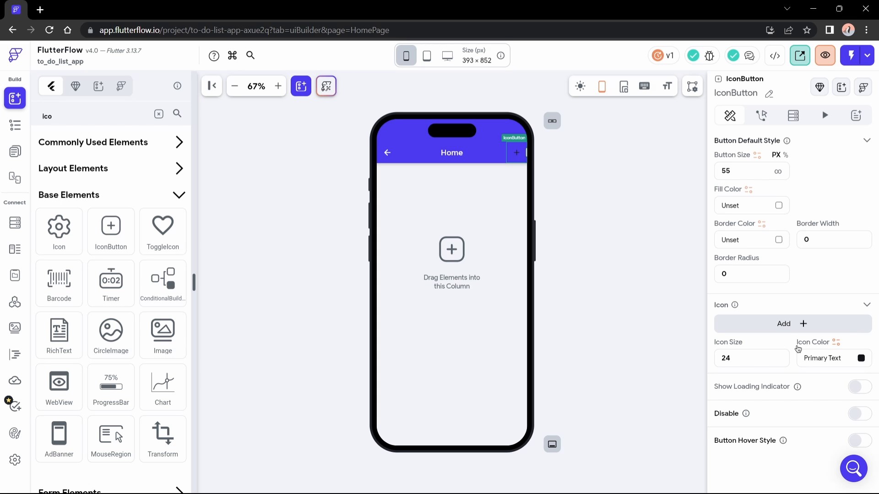
pyautogui.click(792, 324)
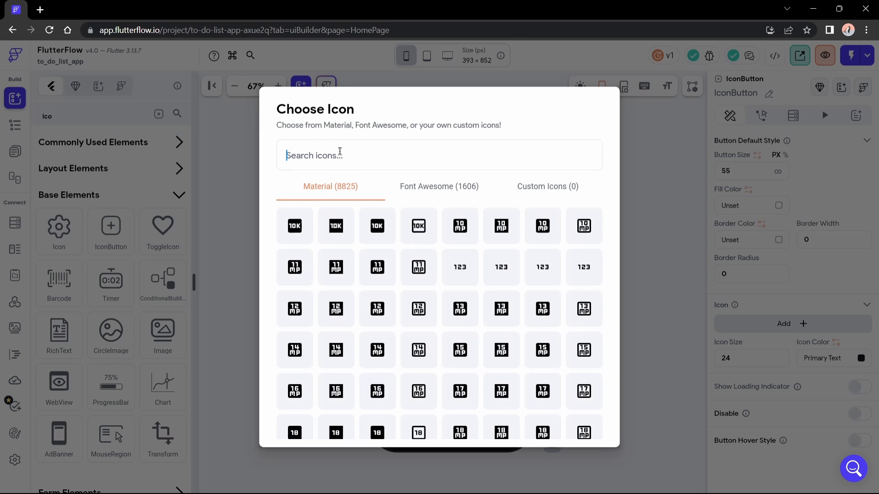
# Choose the settings gear icon for the action button and colour it white.
pyautogui.write('setting')
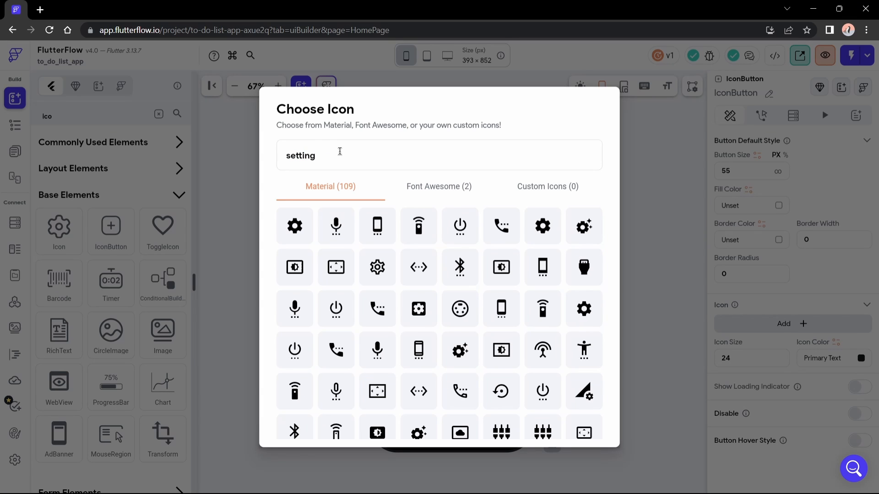
pyautogui.moveTo(332, 169)
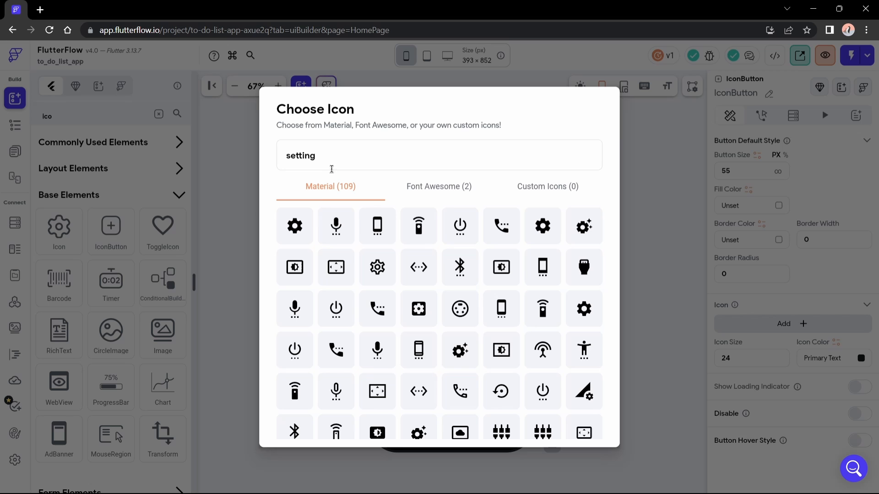
pyautogui.click(294, 226)
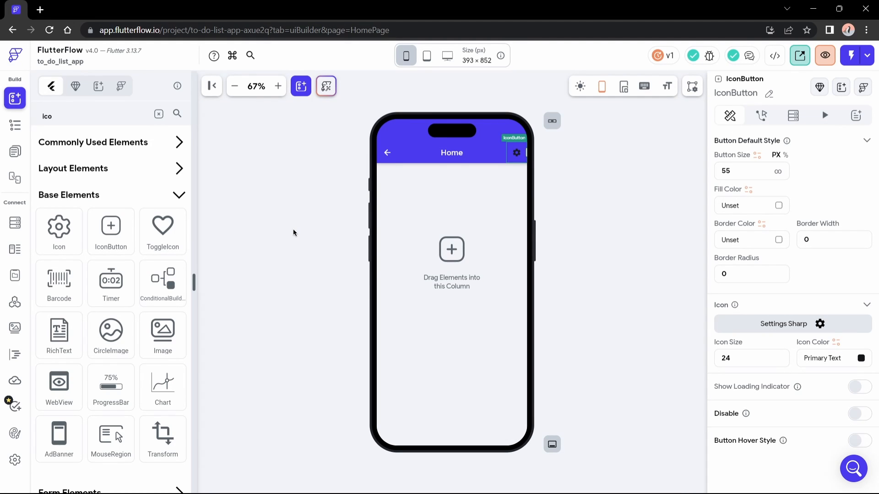
pyautogui.click(860, 357)
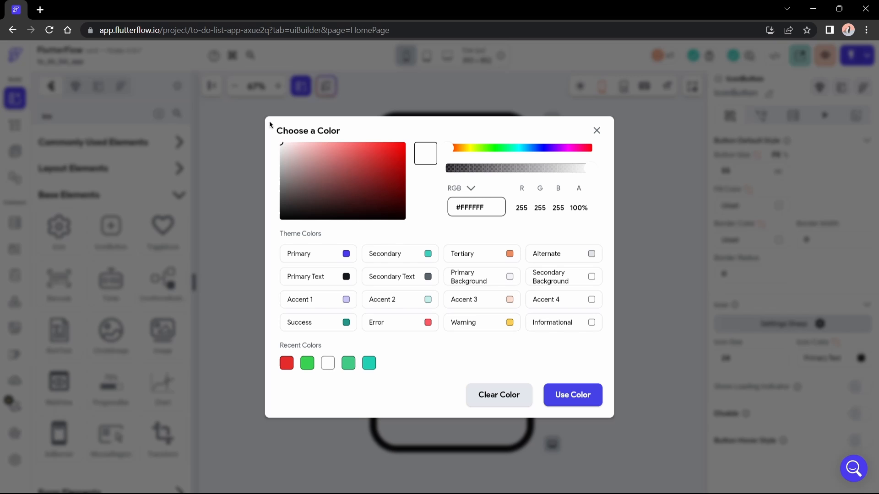
pyautogui.click(572, 395)
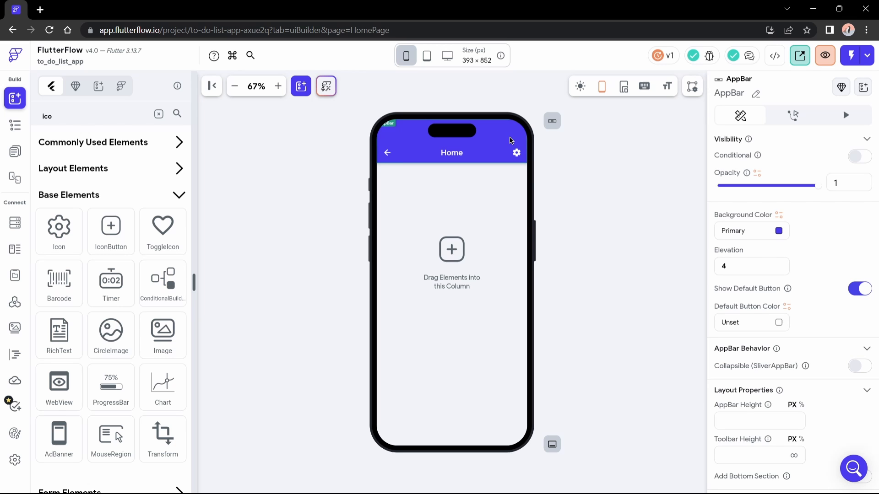
# Set the app bar background colour to green #51E51E.
pyautogui.click(778, 230)
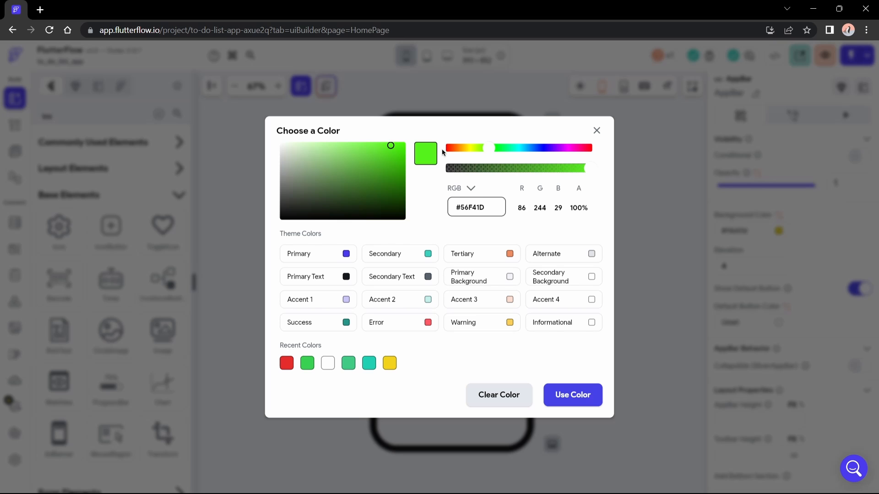
pyautogui.click(391, 150)
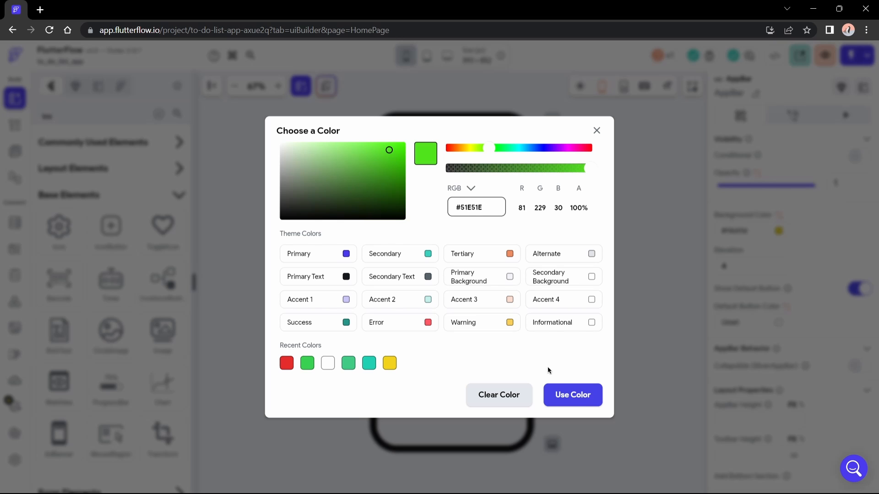
pyautogui.click(572, 394)
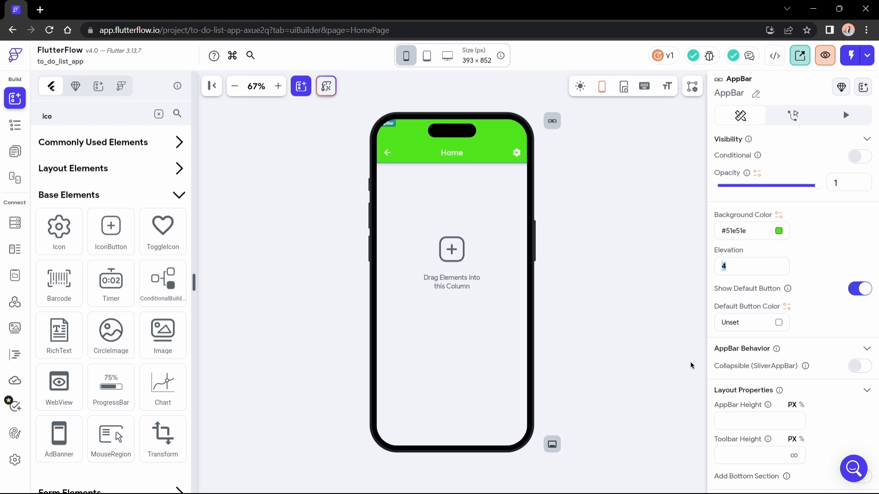
# Enter 0 in the app bar's Elevation field.
pyautogui.write('50')
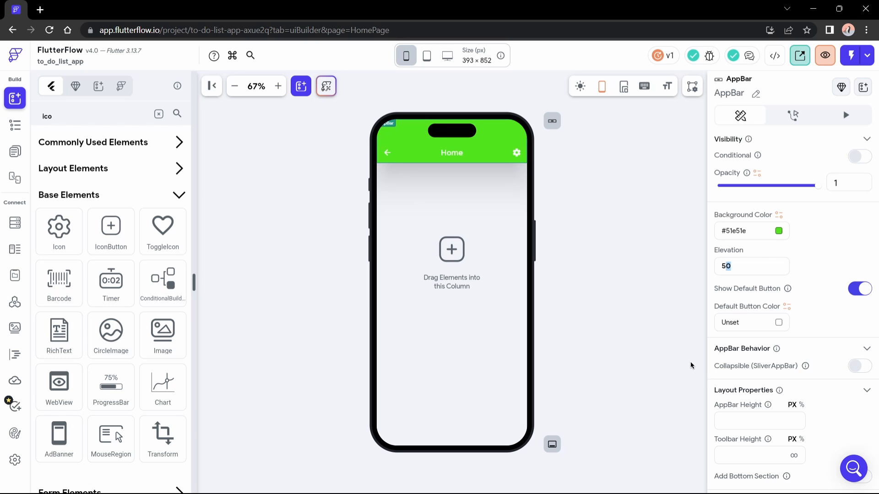
pyautogui.write('0')
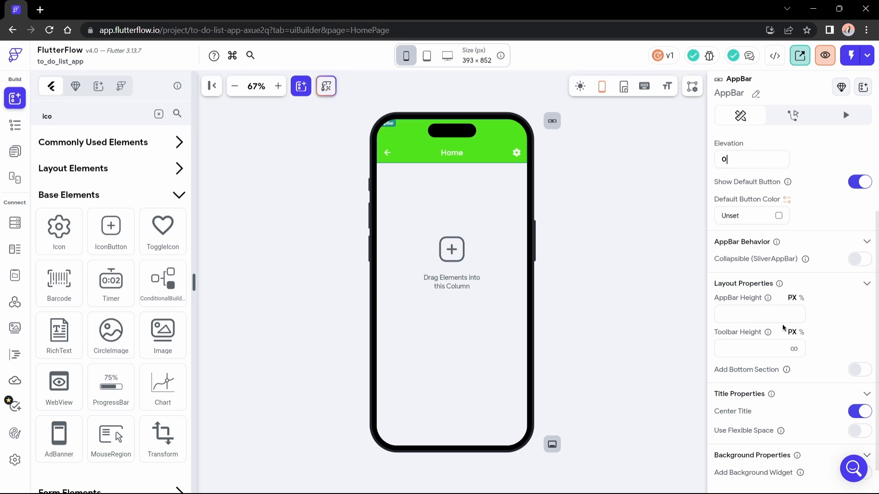
pyautogui.moveTo(795, 267)
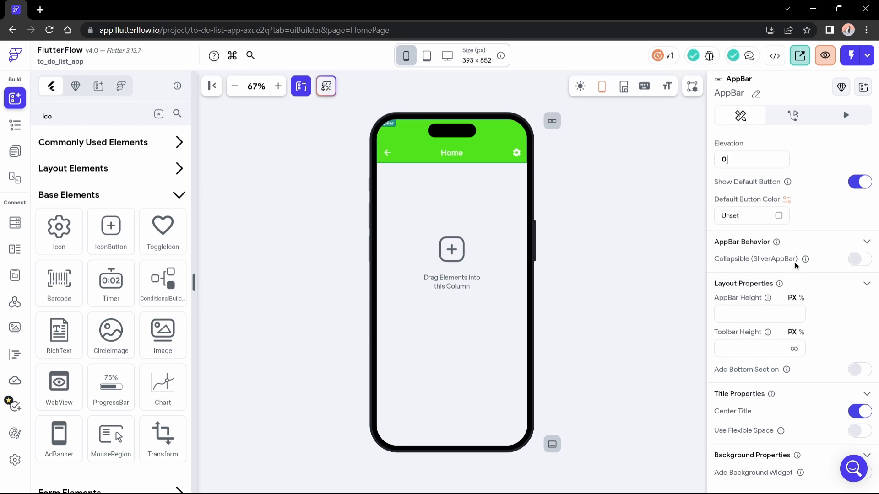
pyautogui.moveTo(806, 259)
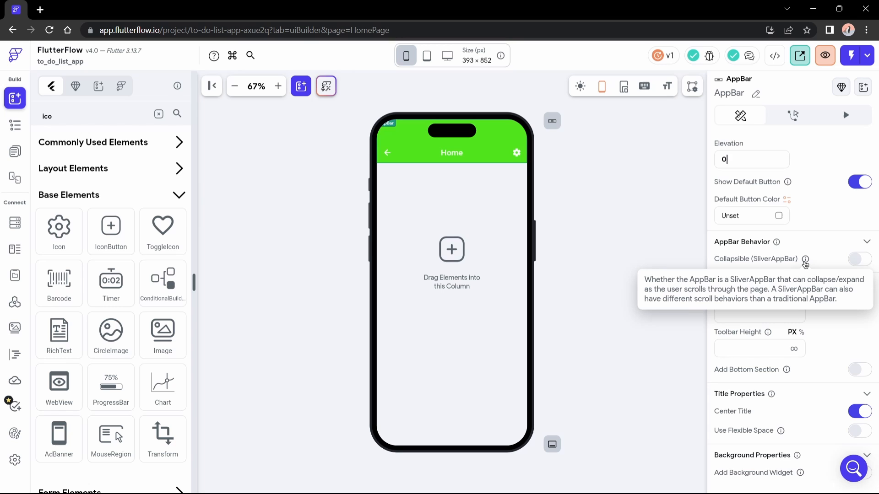
pyautogui.moveTo(816, 264)
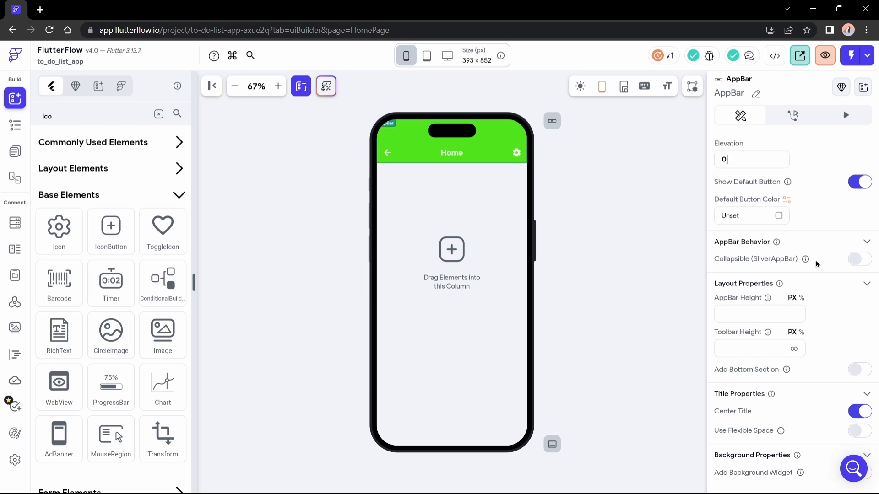
# Enable the app bar's bottom section and set its height to 70.
pyautogui.click(867, 242)
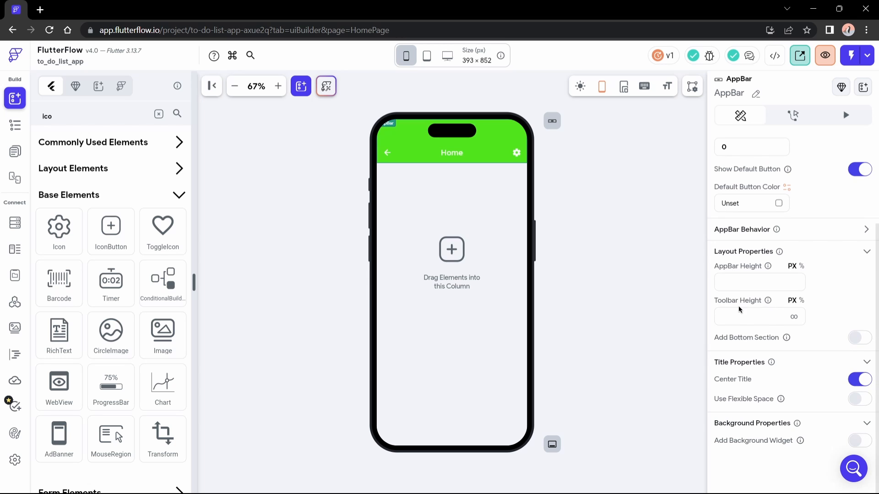
pyautogui.moveTo(789, 261)
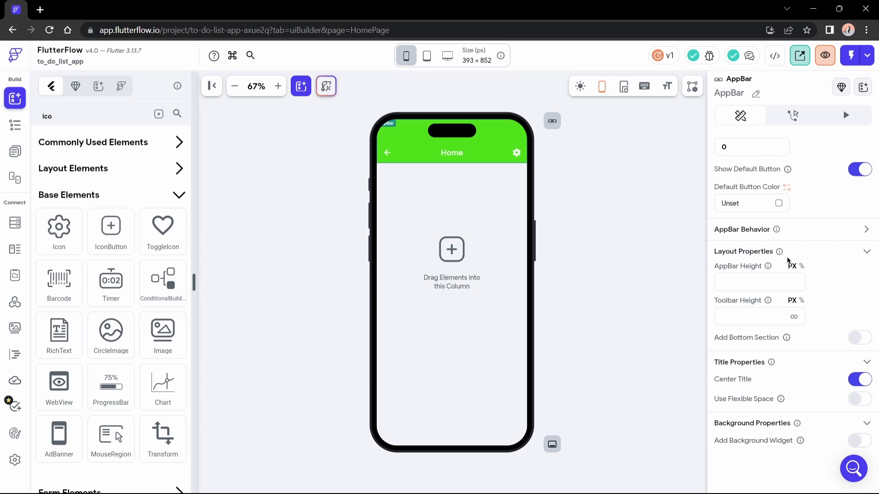
pyautogui.click(758, 282)
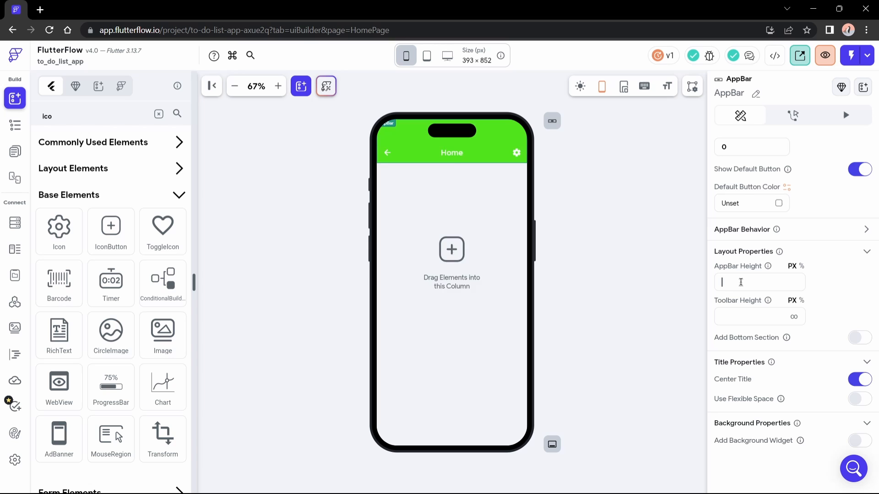
pyautogui.write('500')
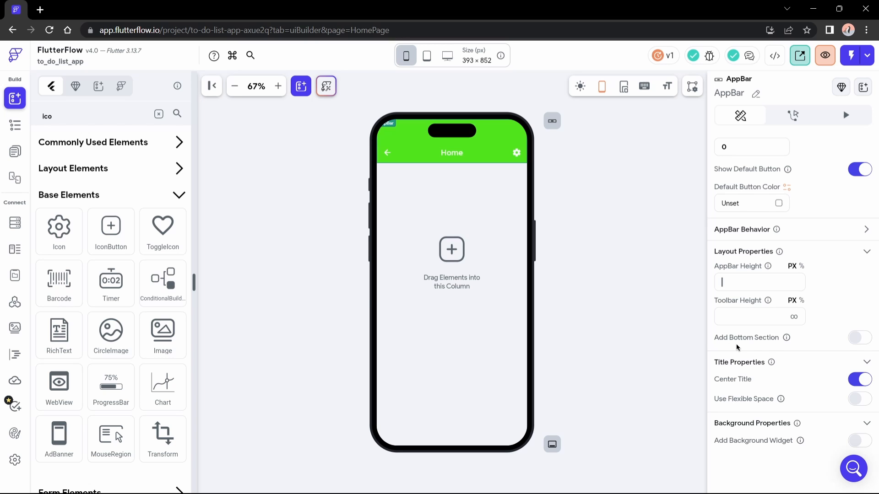
pyautogui.moveTo(788, 337)
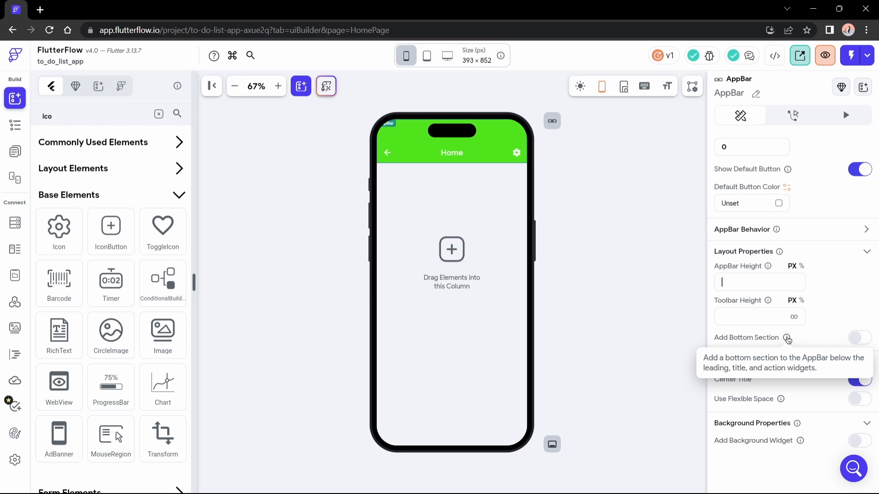
pyautogui.click(858, 338)
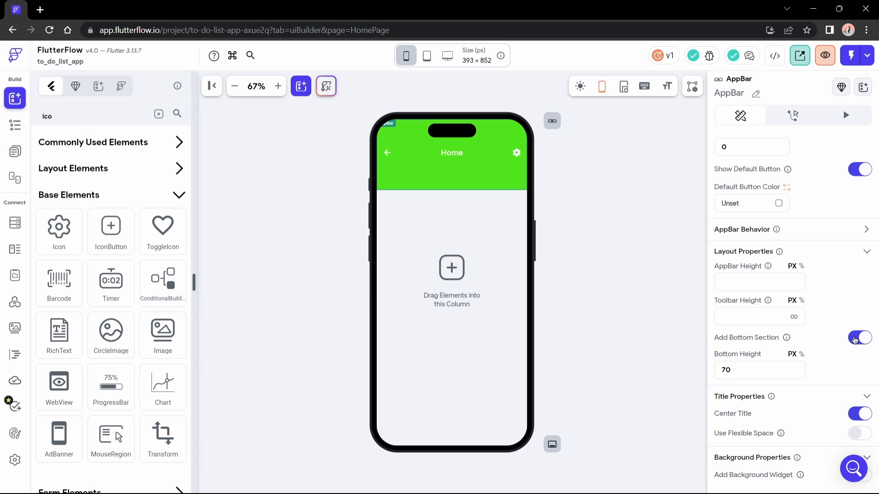
pyautogui.moveTo(437, 172)
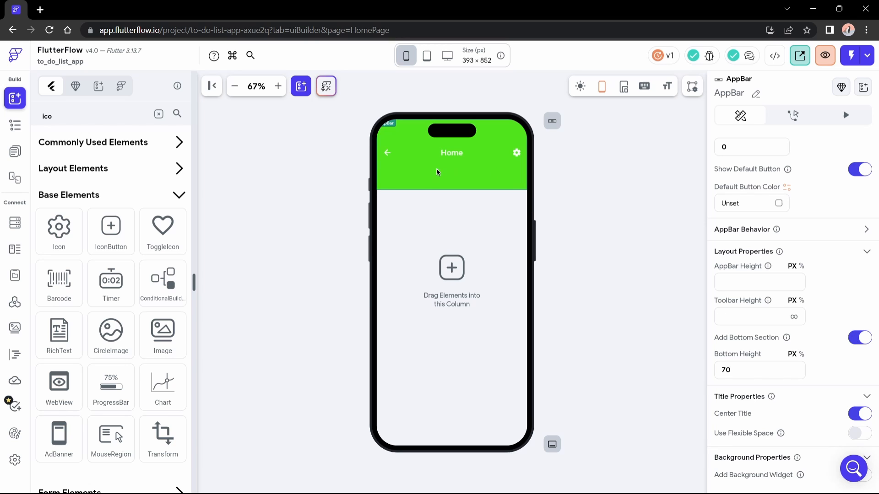
# Clear the old icon search and search the widgets for 'text'.
pyautogui.click(84, 116)
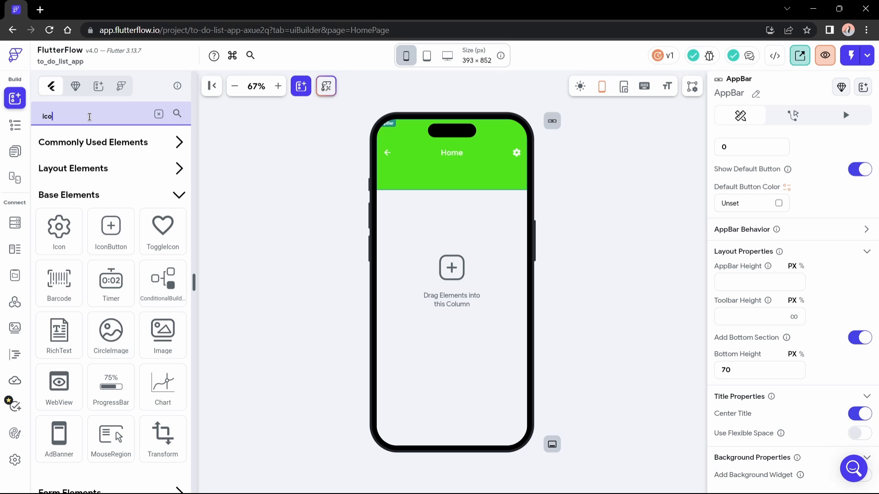
pyautogui.click(159, 113)
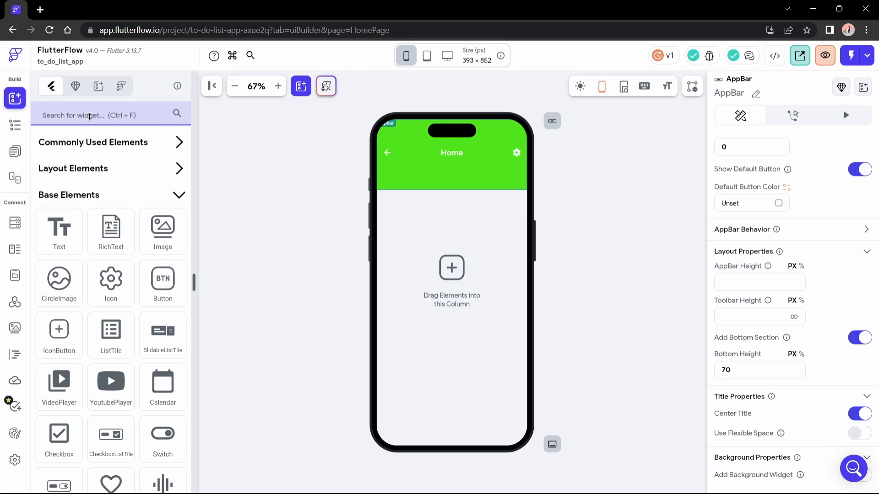
pyautogui.write('text')
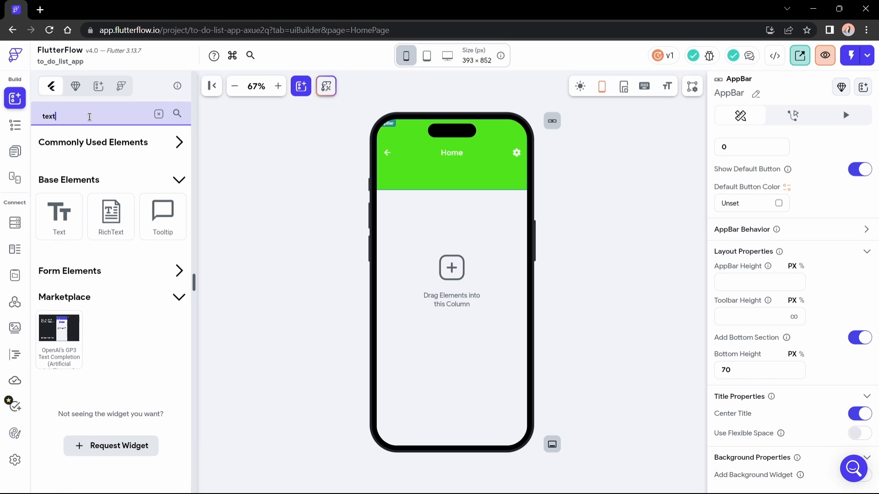
pyautogui.moveTo(59, 216)
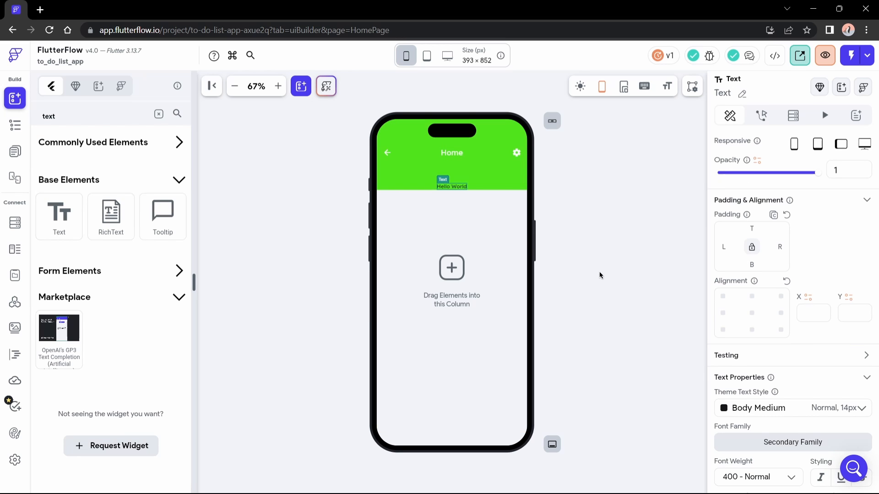
# Left-align the Hello World text, set its font size to 28 and colour it white.
pyautogui.click(722, 313)
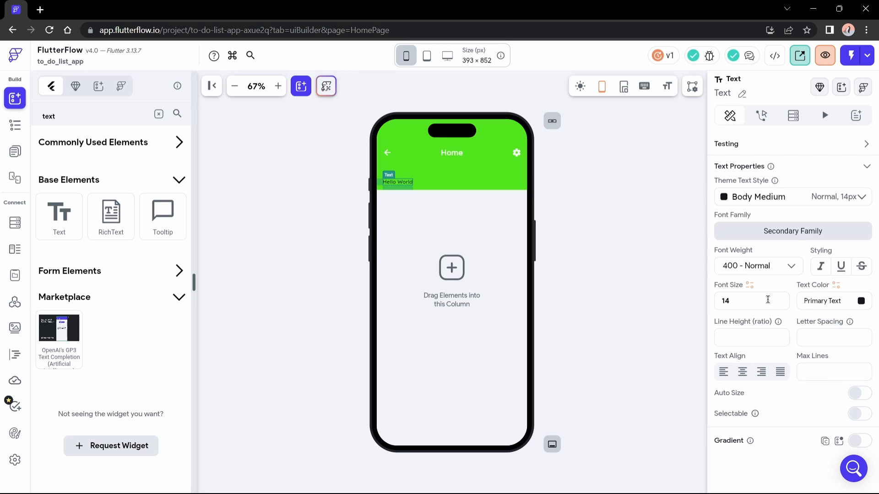
pyautogui.click(751, 300)
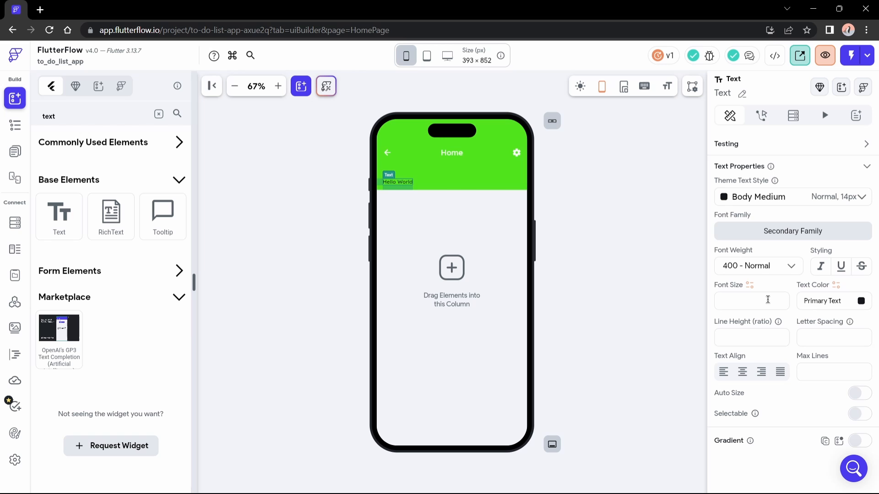
pyautogui.write('28')
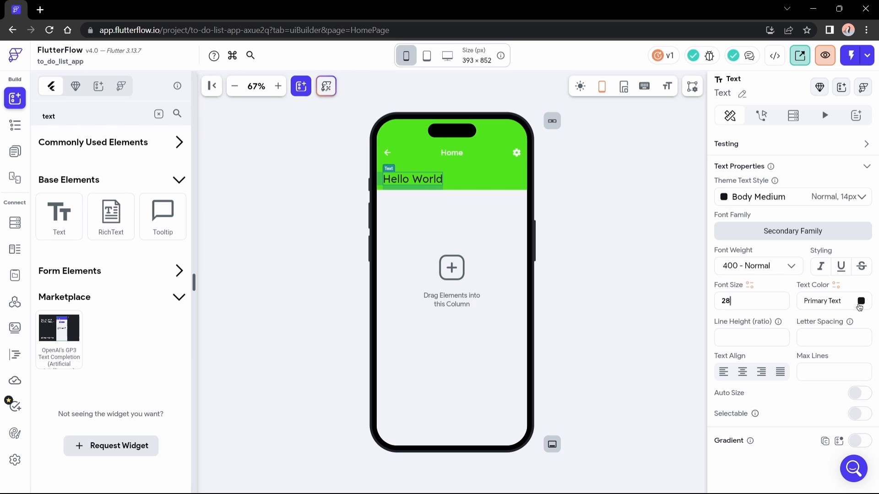
pyautogui.click(860, 302)
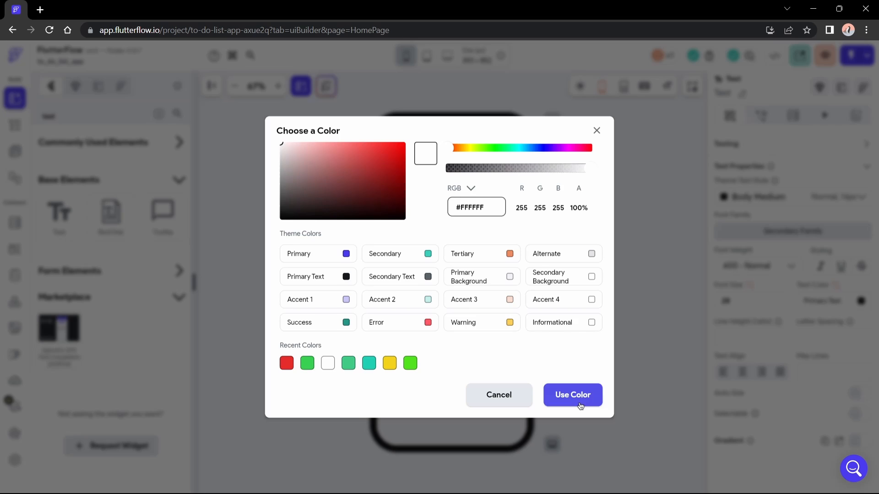
pyautogui.click(572, 395)
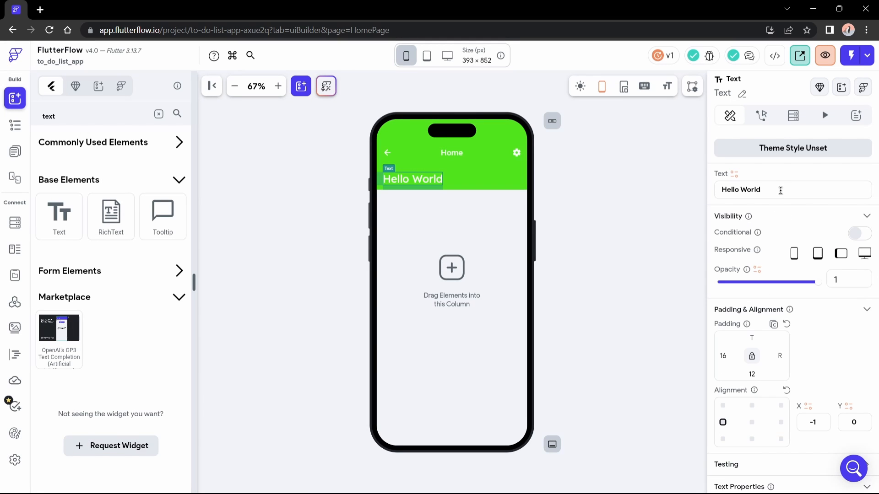
# Replace the bottom-section text 'Hello World' with 'Home'.
pyautogui.doubleClick(740, 190)
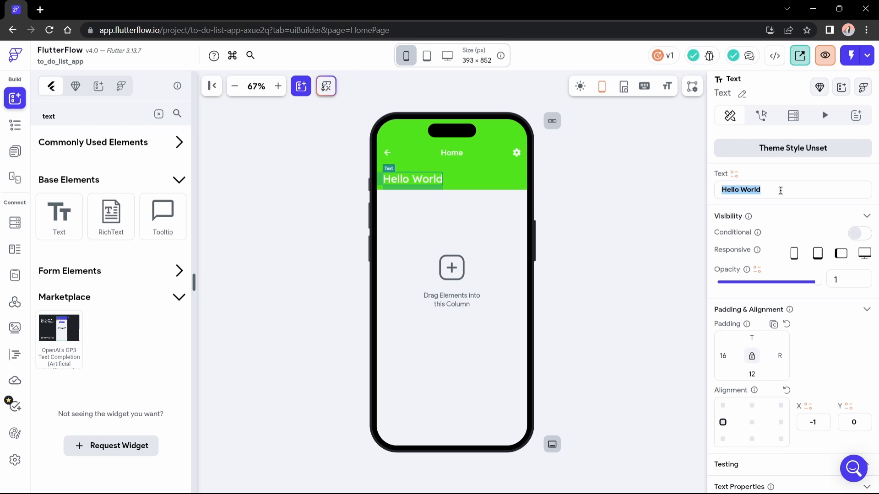
pyautogui.write('Home')
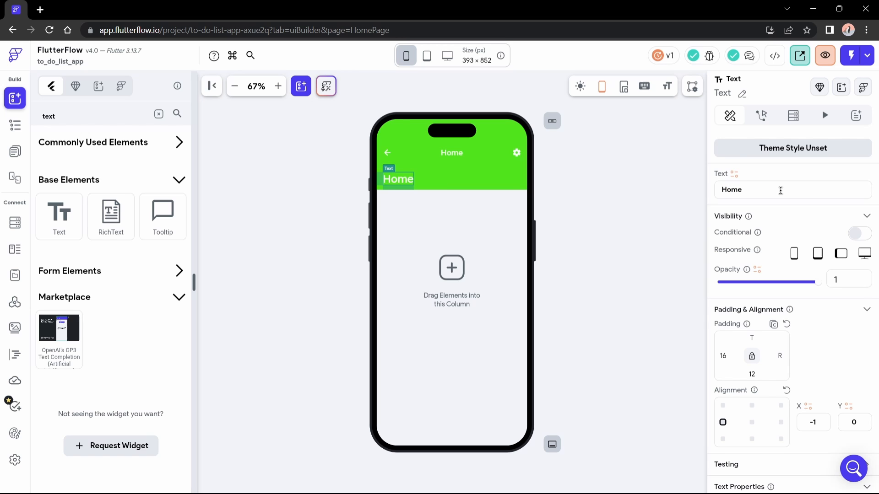
pyautogui.click(638, 199)
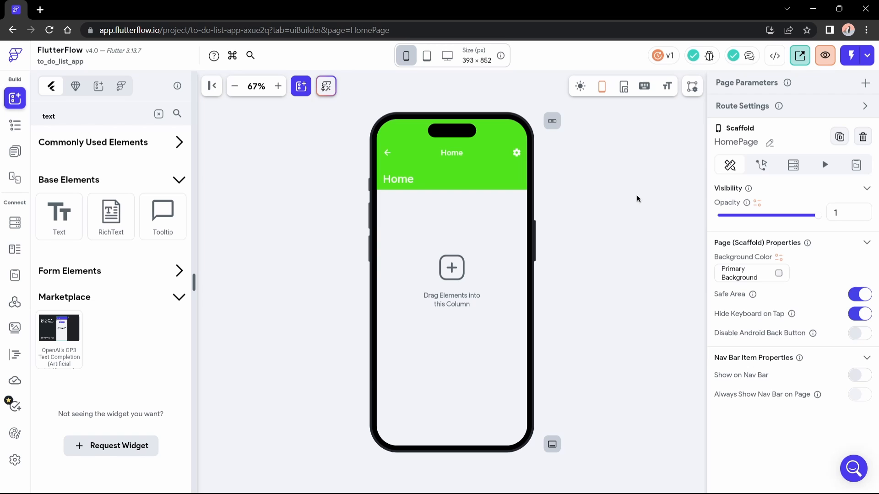
pyautogui.click(452, 153)
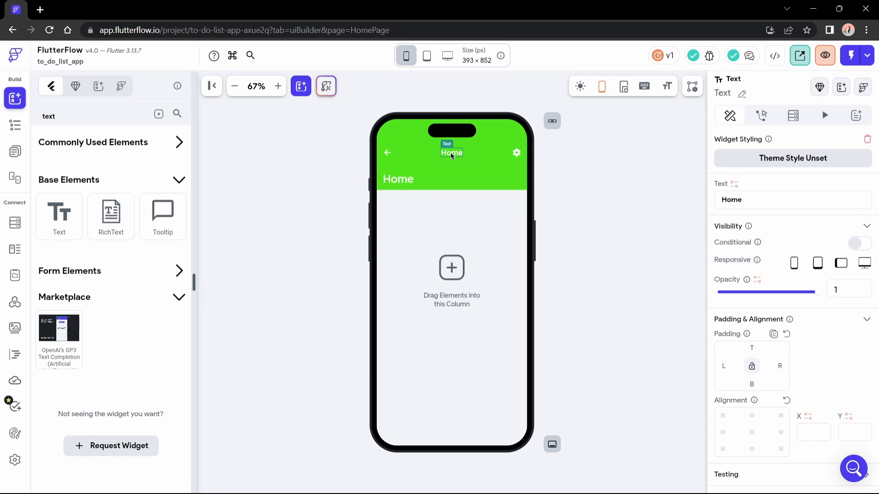
pyautogui.moveTo(672, 244)
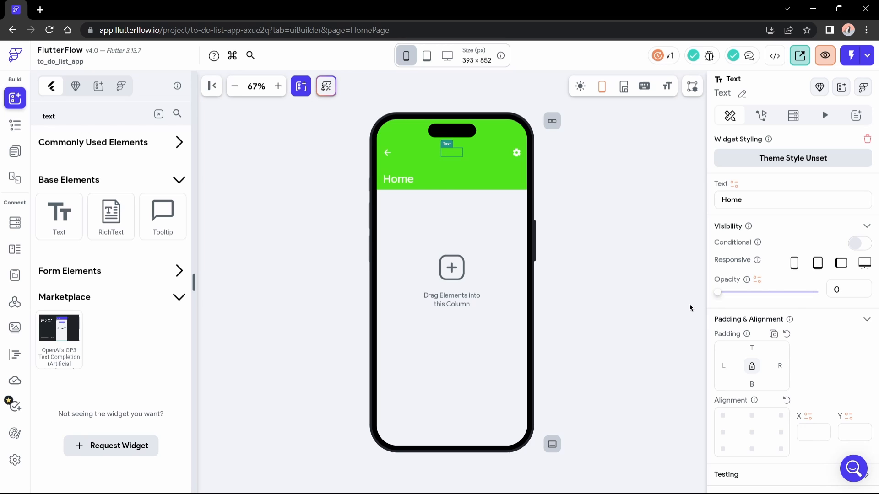
# Set the toolbar's centred Home title to opacity 0 and deselect it.
pyautogui.click(479, 162)
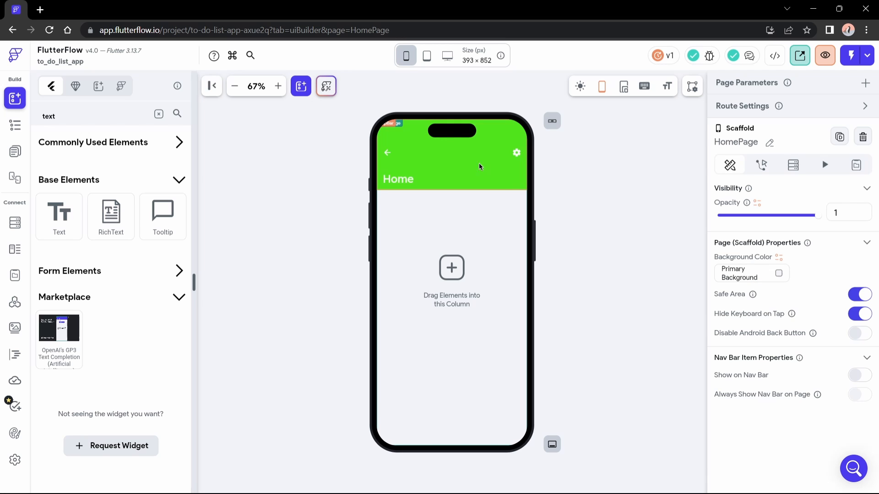
pyautogui.moveTo(599, 200)
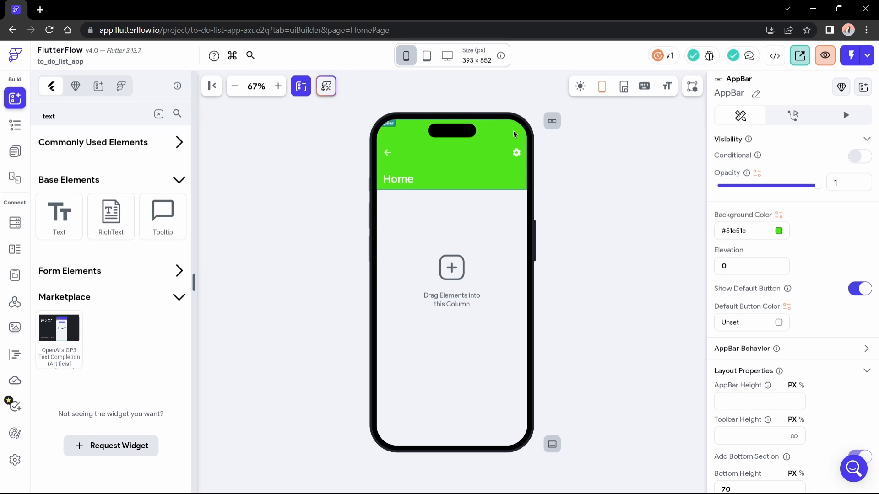
# Set the app bar Bottom Height to 52 and Toolbar Height to 44.
pyautogui.scroll(-3)
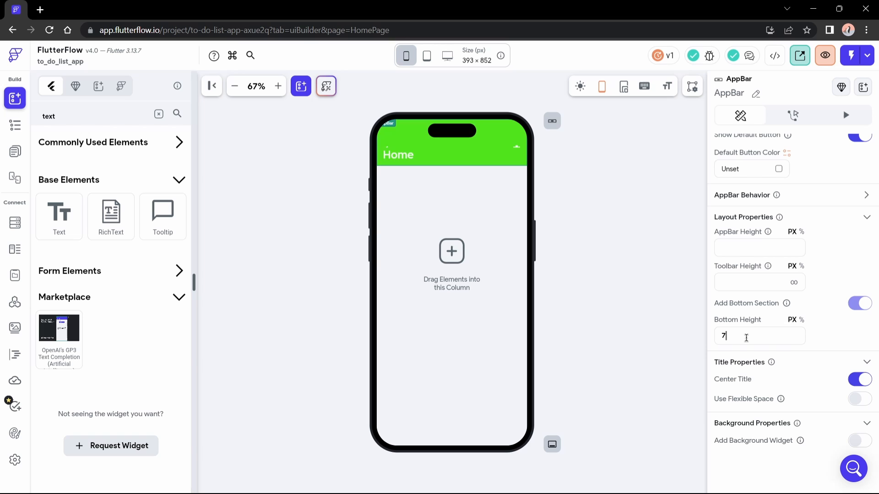
pyautogui.write('52')
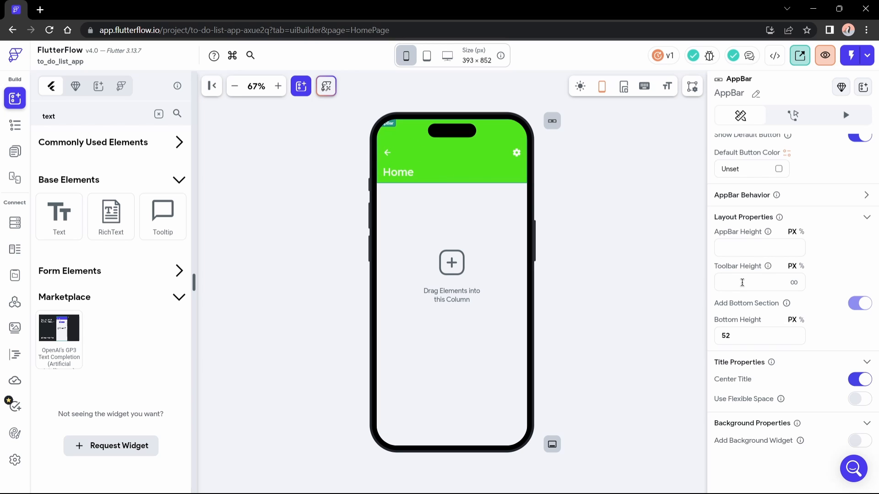
pyautogui.write('44')
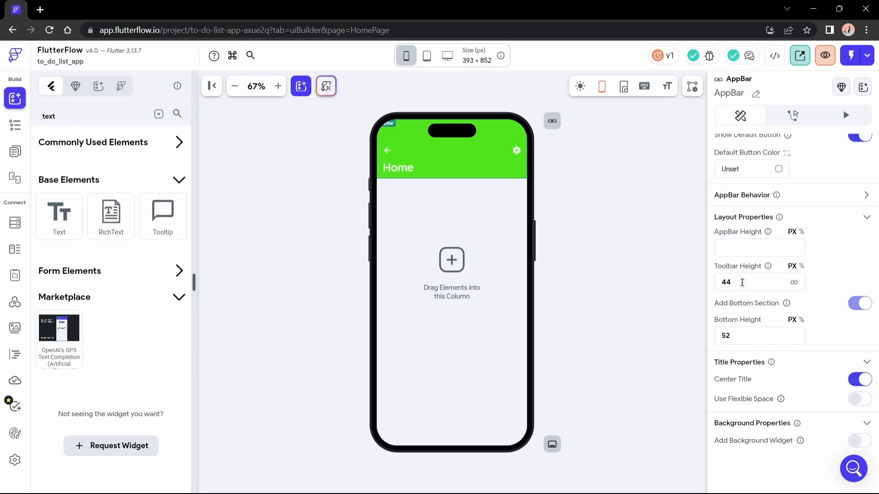
pyautogui.moveTo(739, 313)
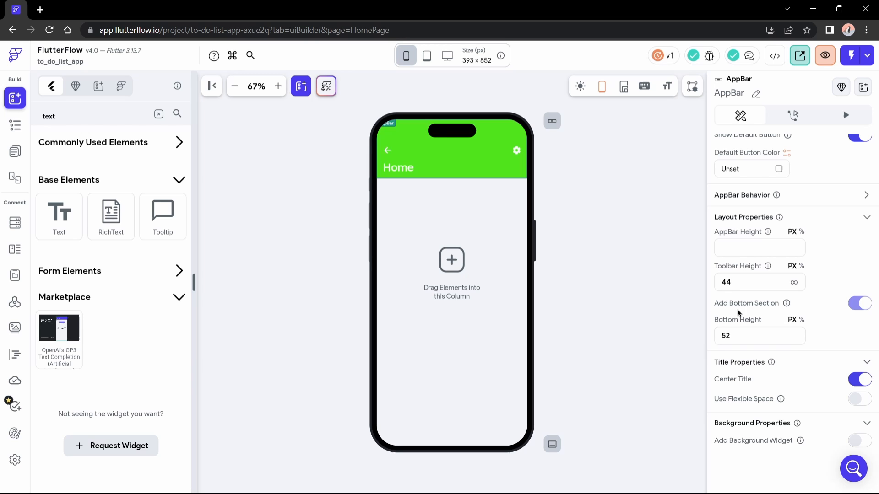
pyautogui.moveTo(867, 311)
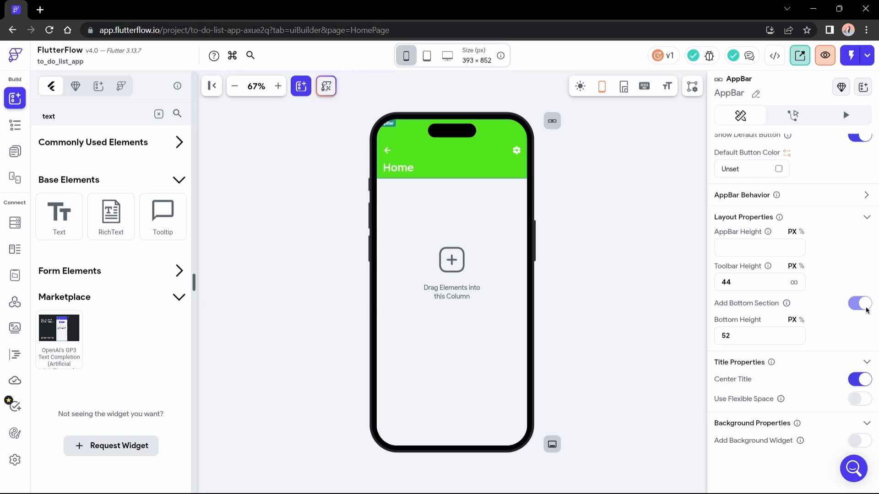
pyautogui.moveTo(780, 293)
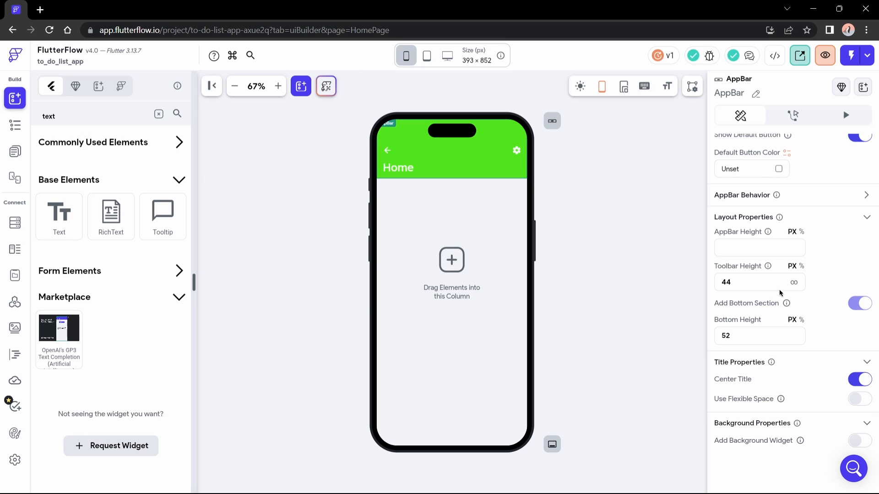
# Switch off the app bar's Add Bottom Section toggle.
pyautogui.click(398, 167)
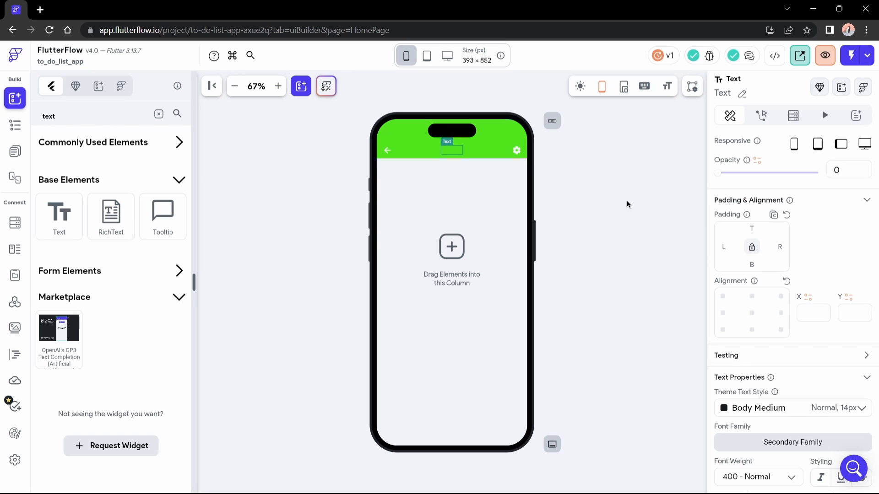
# Raise the toolbar Home title's opacity back to 1.
pyautogui.moveTo(717, 172); pyautogui.dragTo(807, 173)
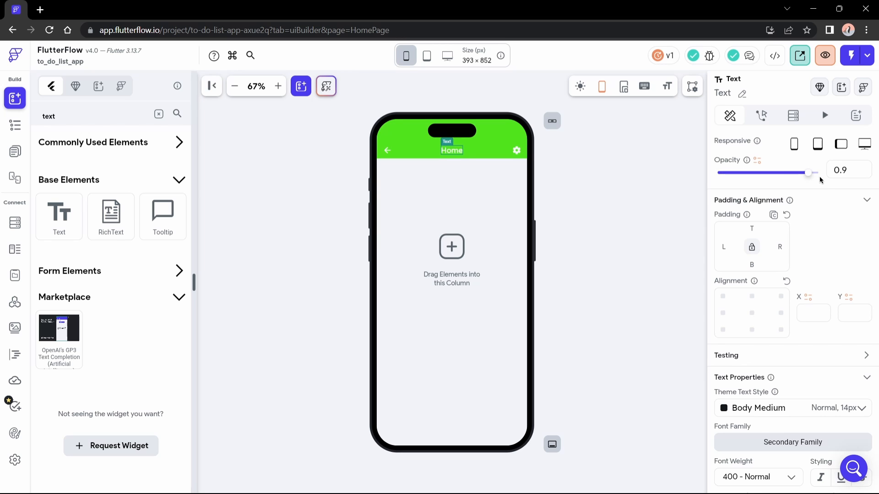
pyautogui.moveTo(807, 173); pyautogui.dragTo(817, 173)
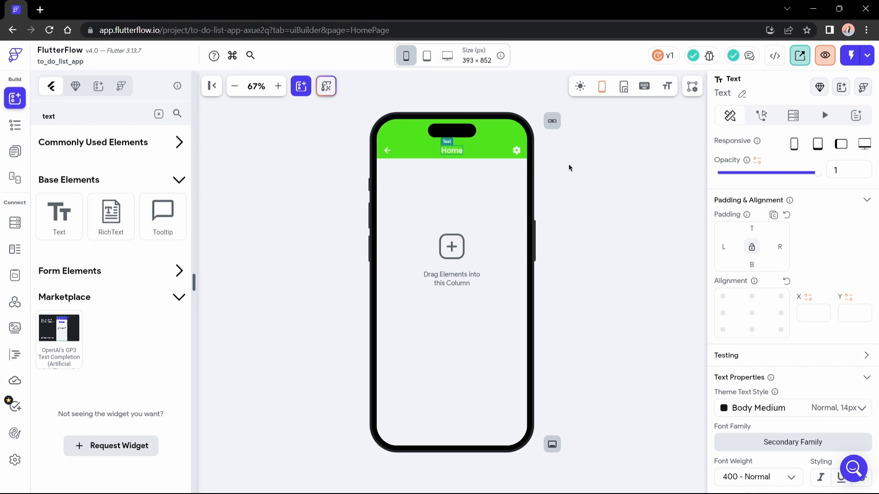
pyautogui.click(451, 137)
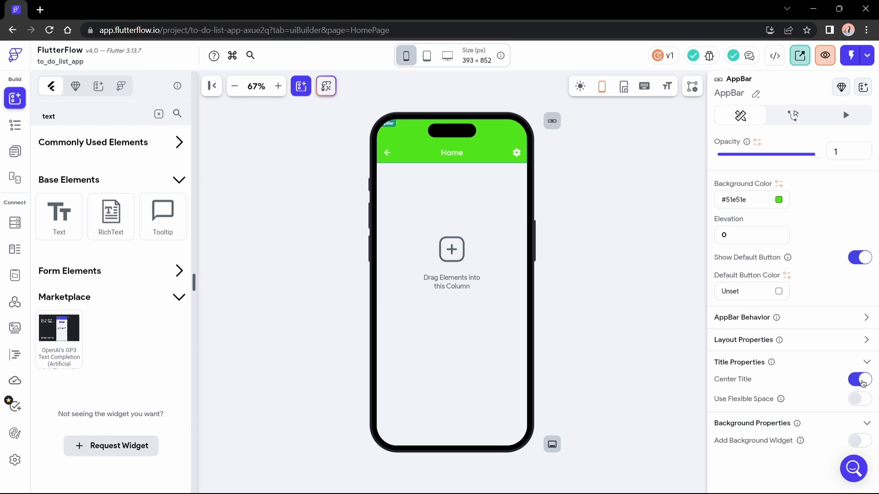
# Turn off Center Title so Home sits beside the back arrow.
pyautogui.click(859, 379)
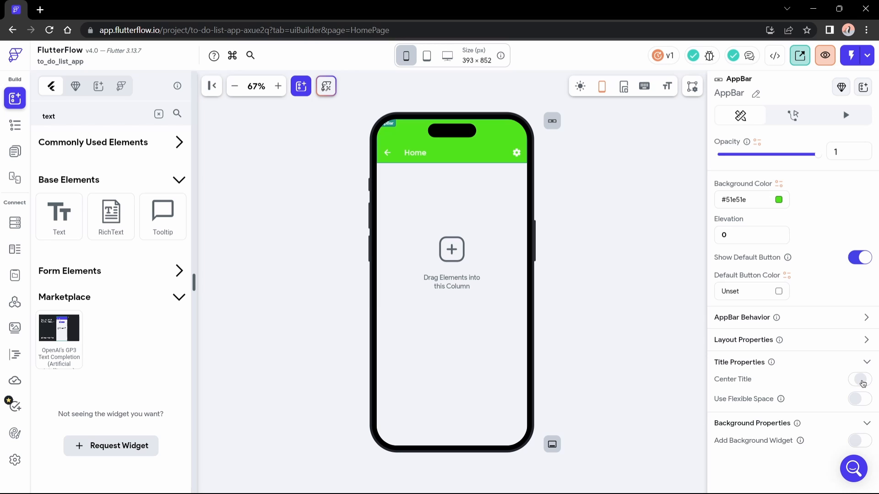